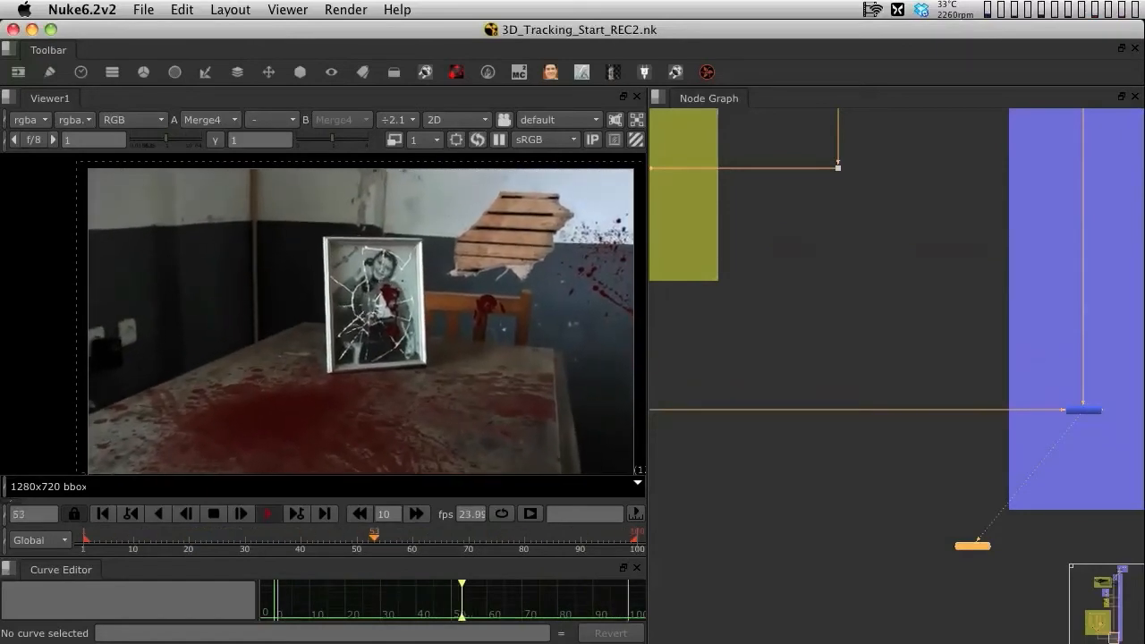
Maximize the node graph and bring the room-modelling backdrop into view
left_click(104, 512)
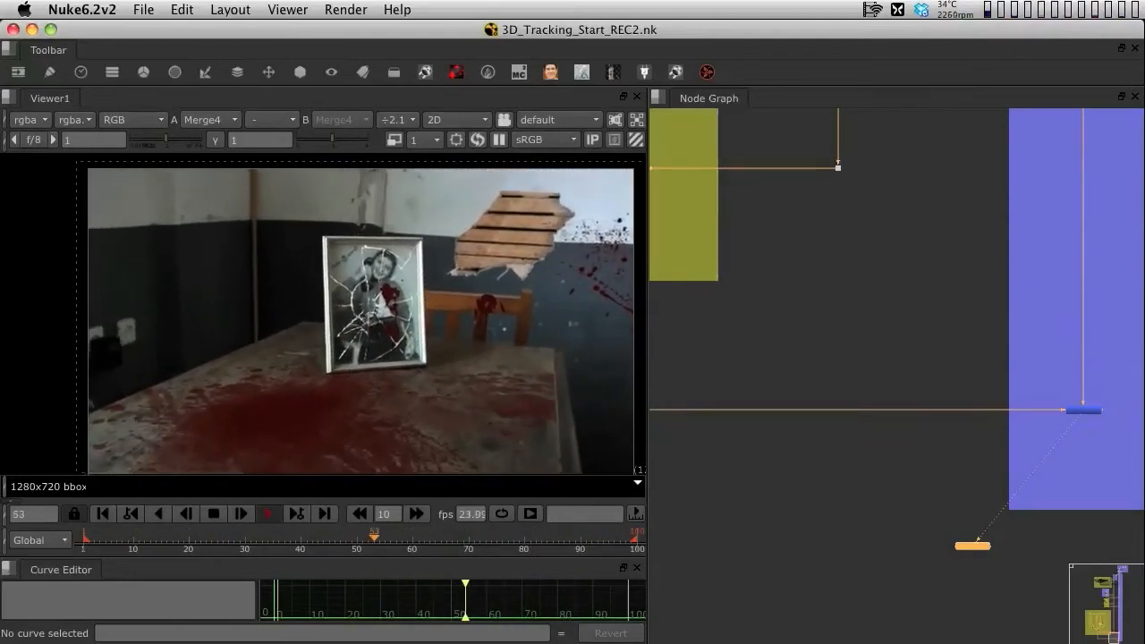
left_click(104, 512)
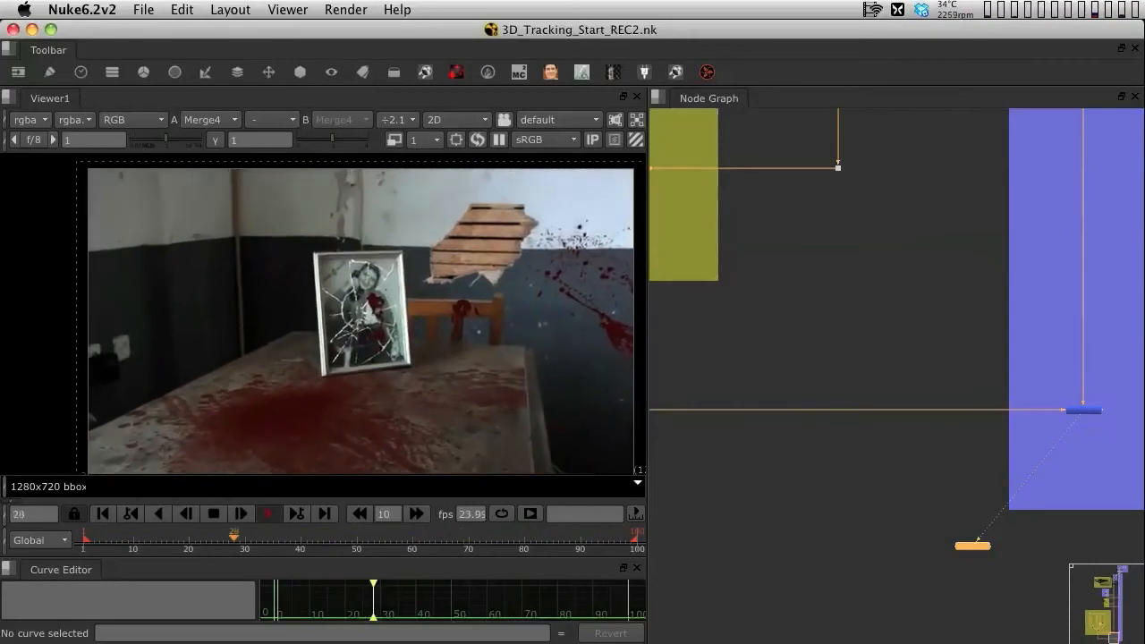
left_click(239, 512)
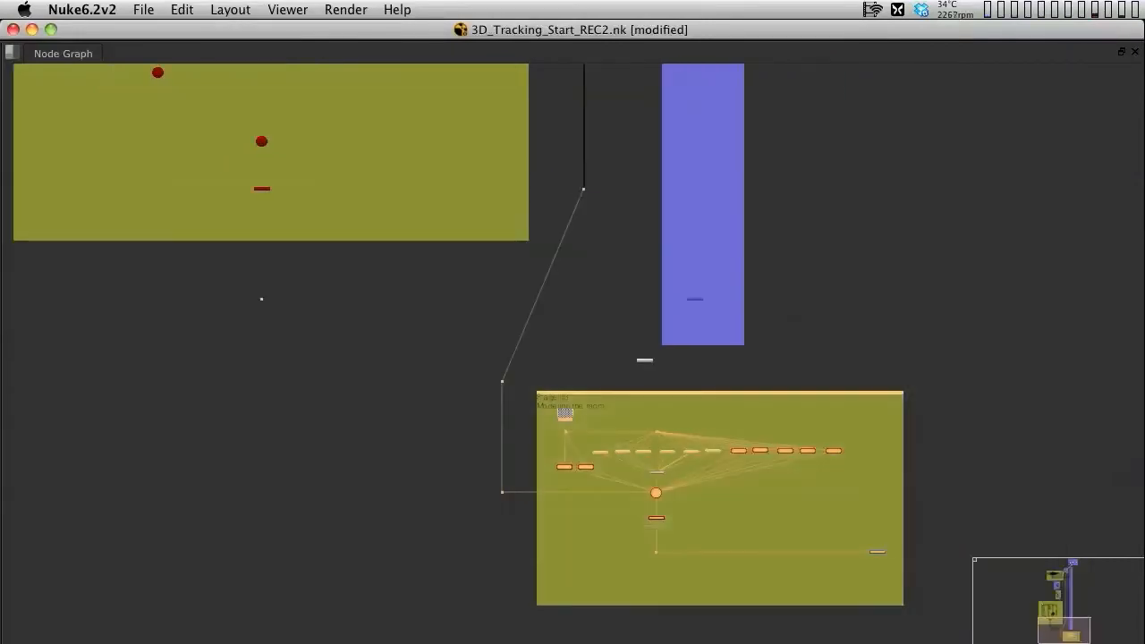
left_click_drag(719, 497, 801, 497)
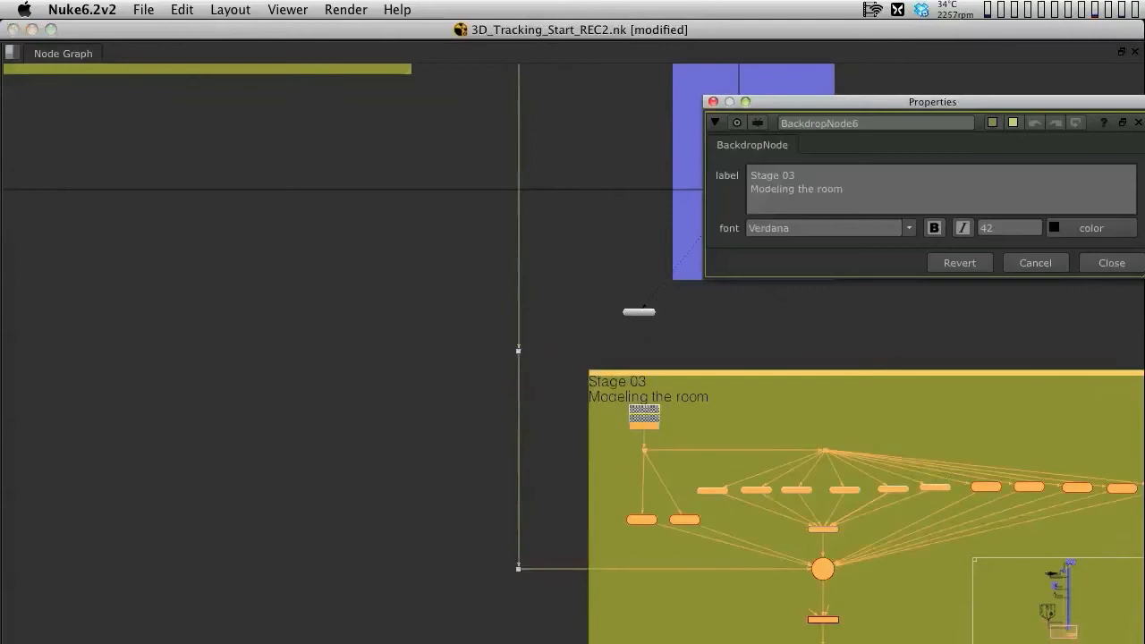
Replace the backdrop label with 'Relight projection'
triple_click(796, 182)
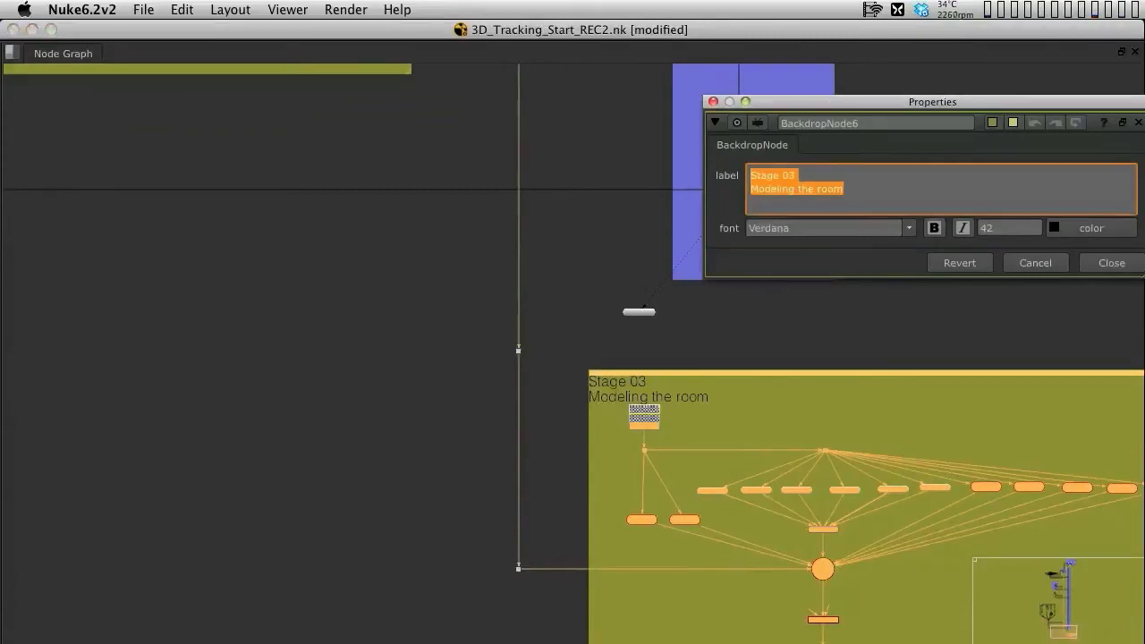
type("Relight p")
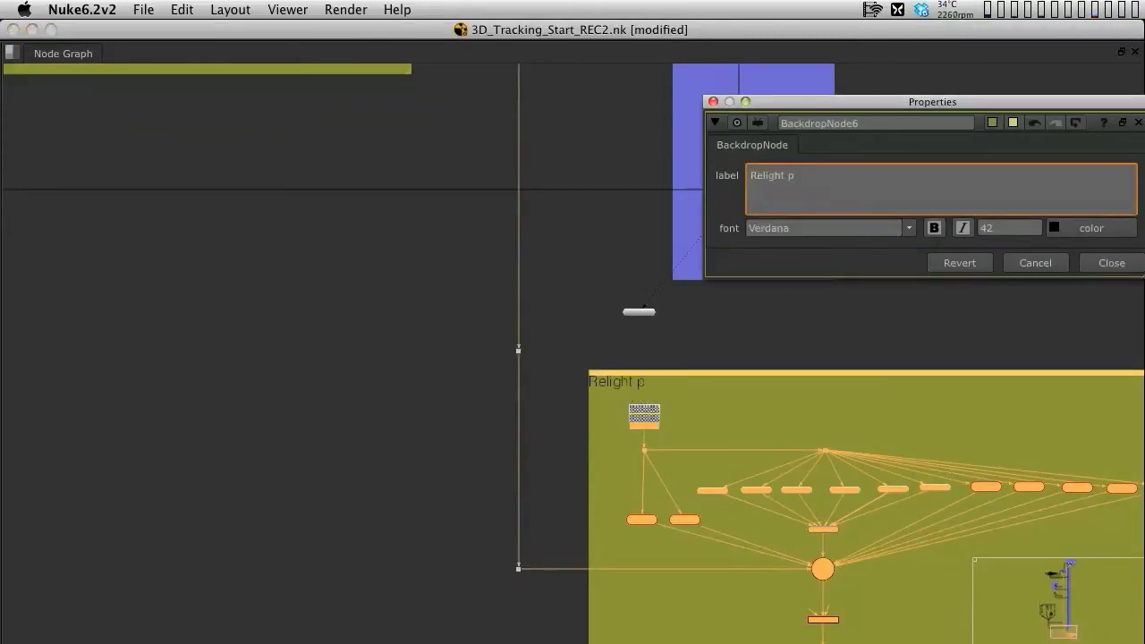
type("rojection")
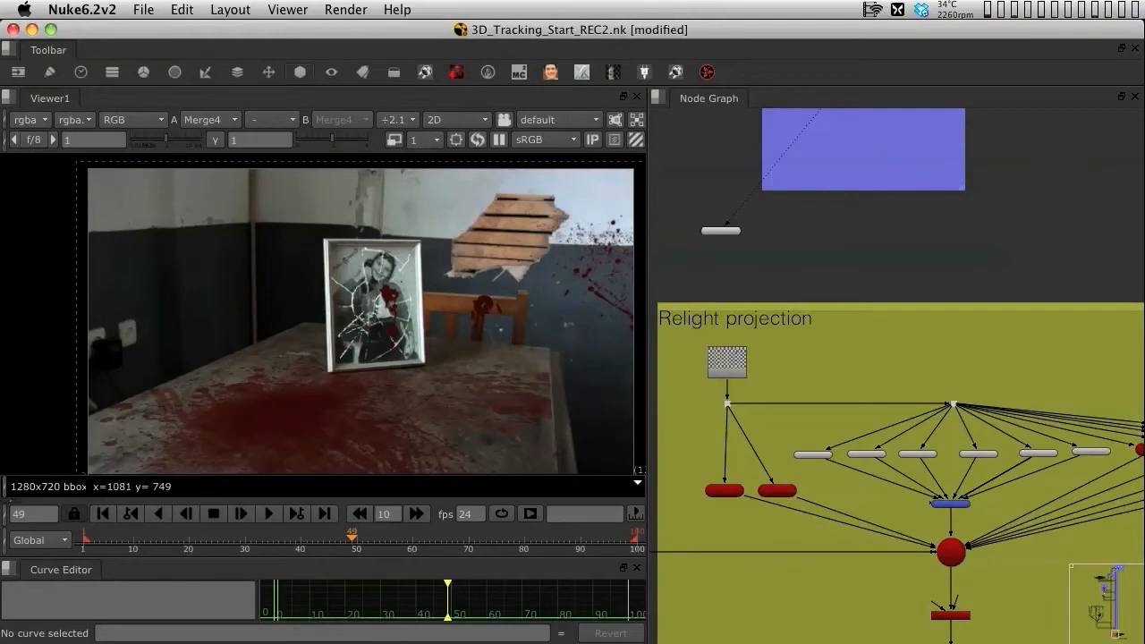
Create a Project3D node from the 3D > Shader menu and move its settings aside
left_click(300, 71)
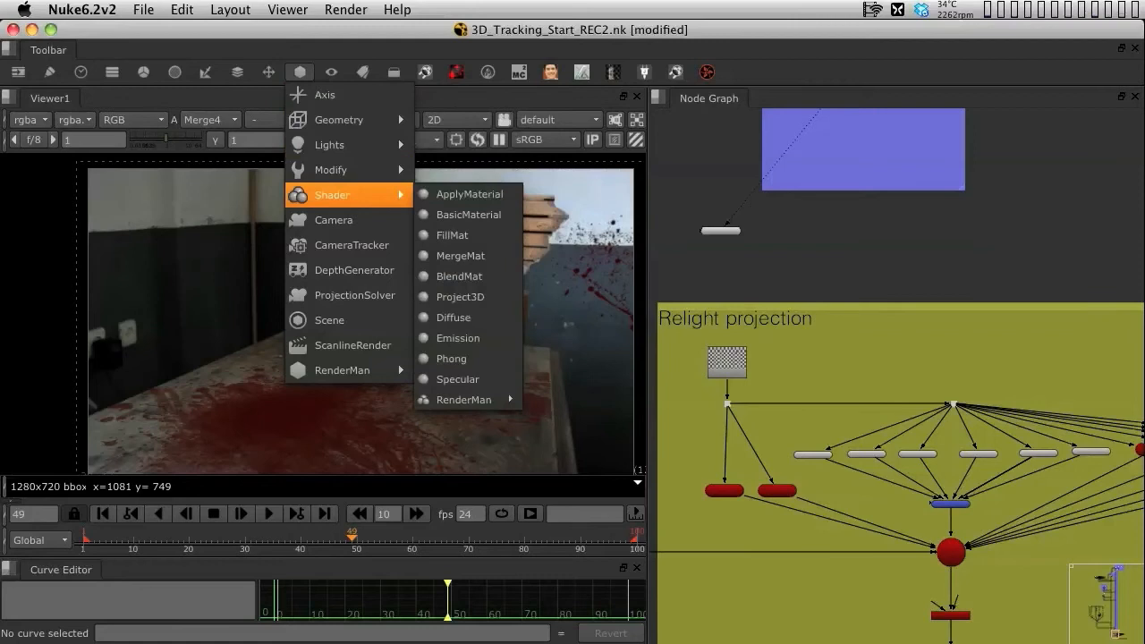
mouse_move(462, 297)
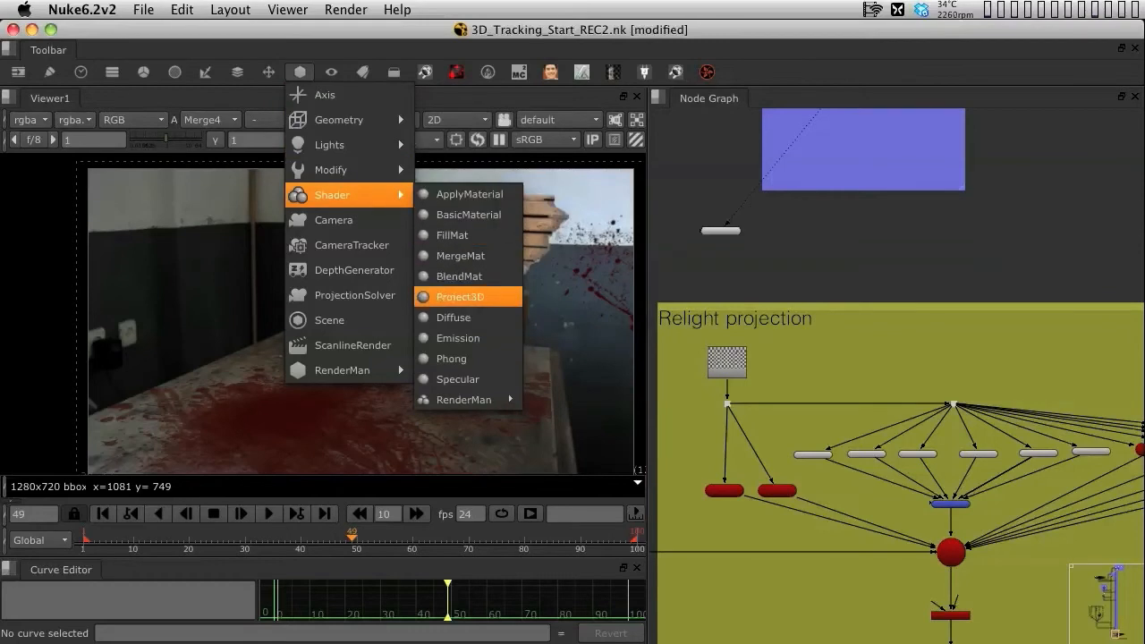
left_click(459, 297)
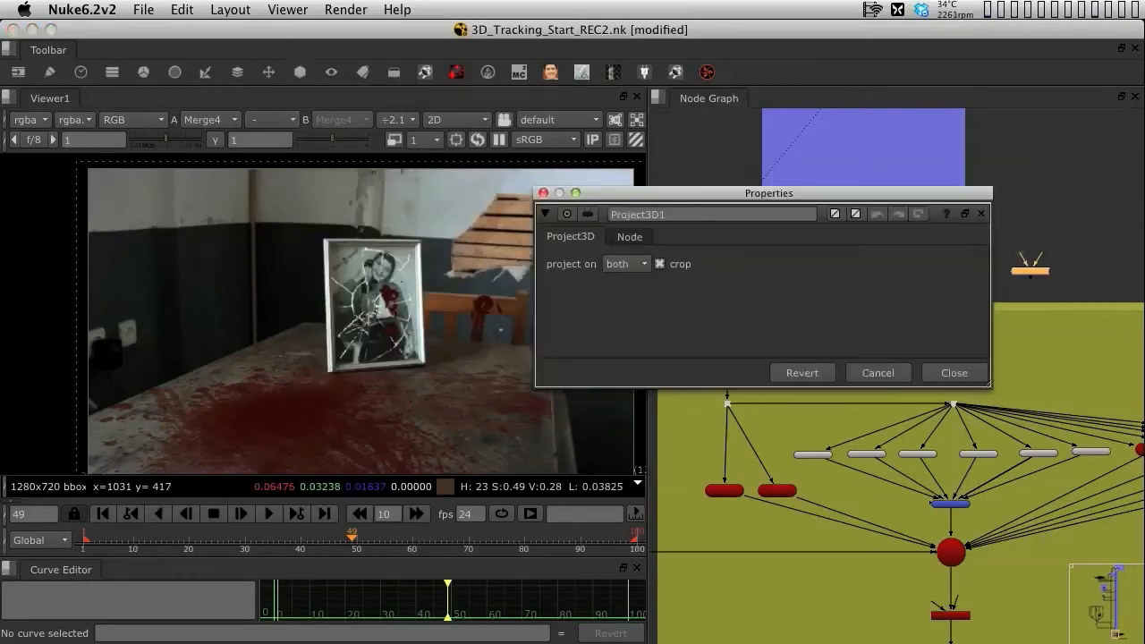
left_click_drag(770, 193, 576, 237)
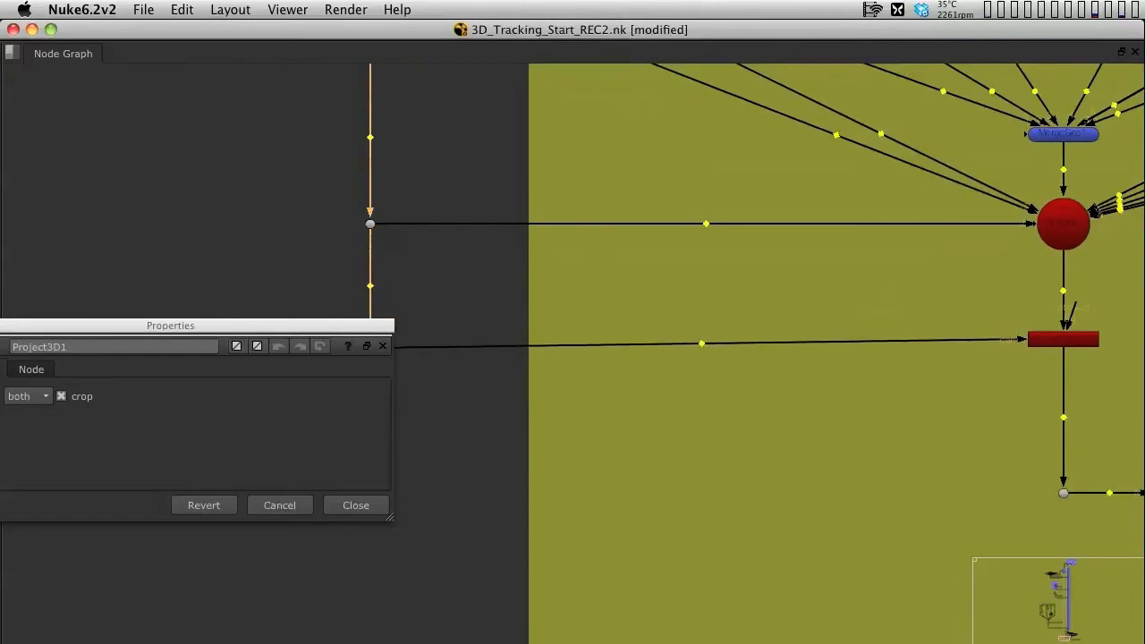
Connect Project3D1 into the Relight projection node tree
left_click_drag(170, 326, 770, 389)
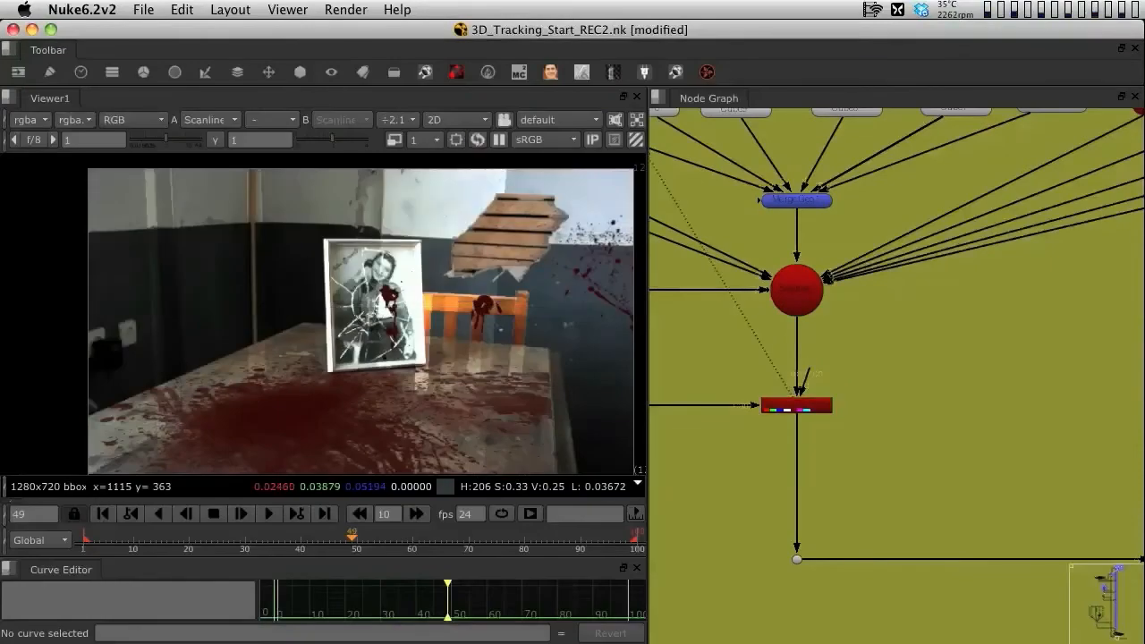
Switch the viewer from 2D to the 3D scene
left_click(451, 118)
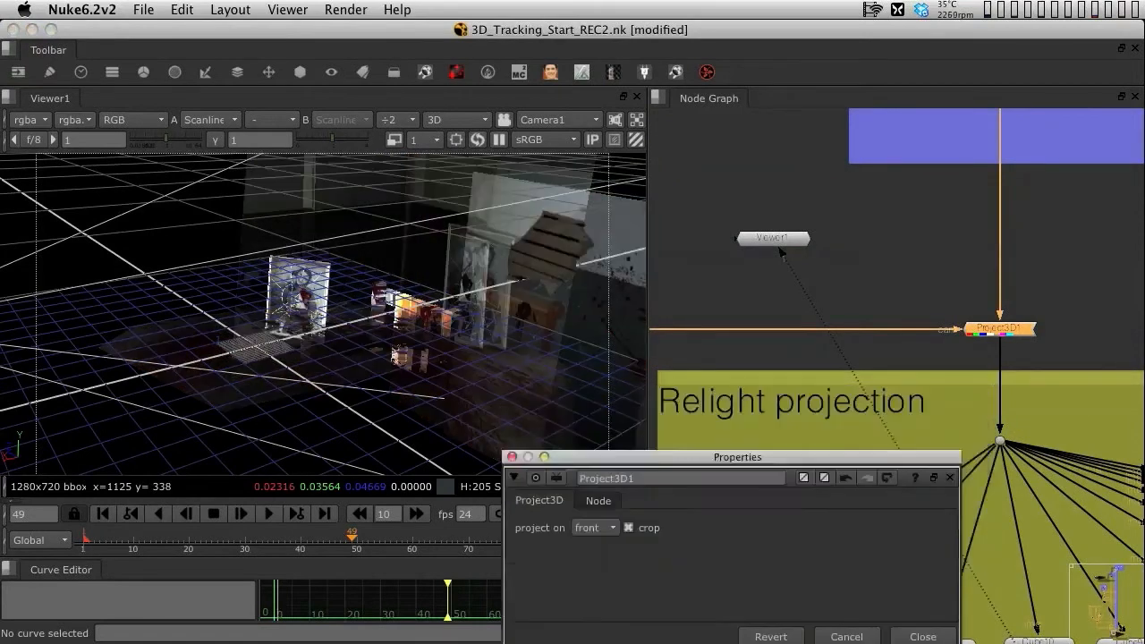
Set Project3D1's 'project on' to both front and back faces
left_click_drag(737, 458, 897, 386)
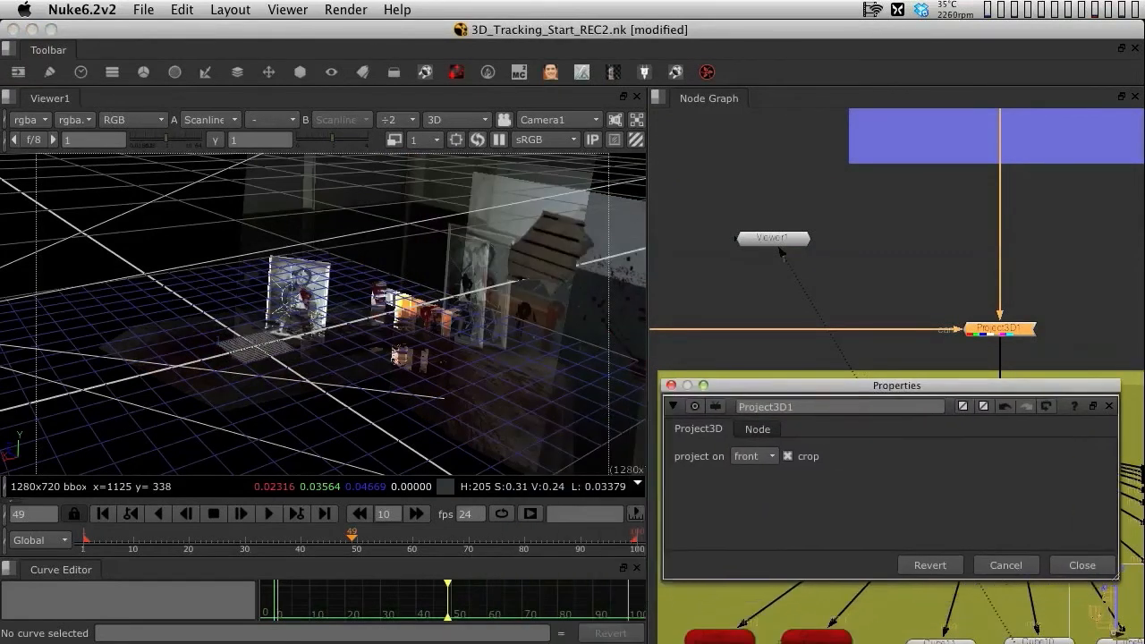
left_click_drag(895, 385, 895, 369)
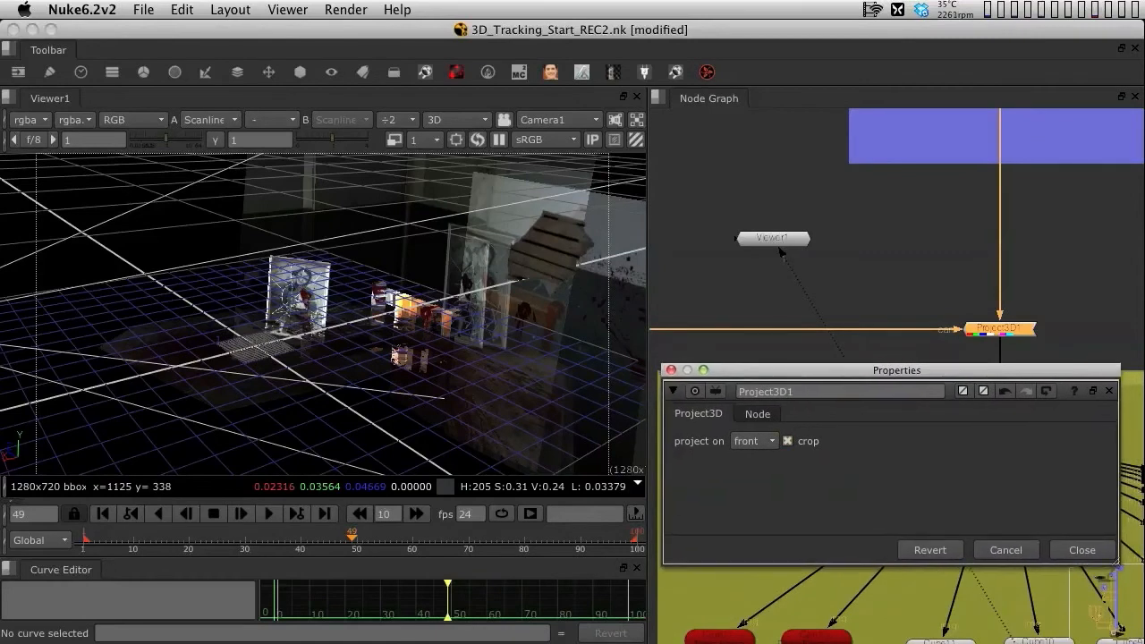
left_click(754, 440)
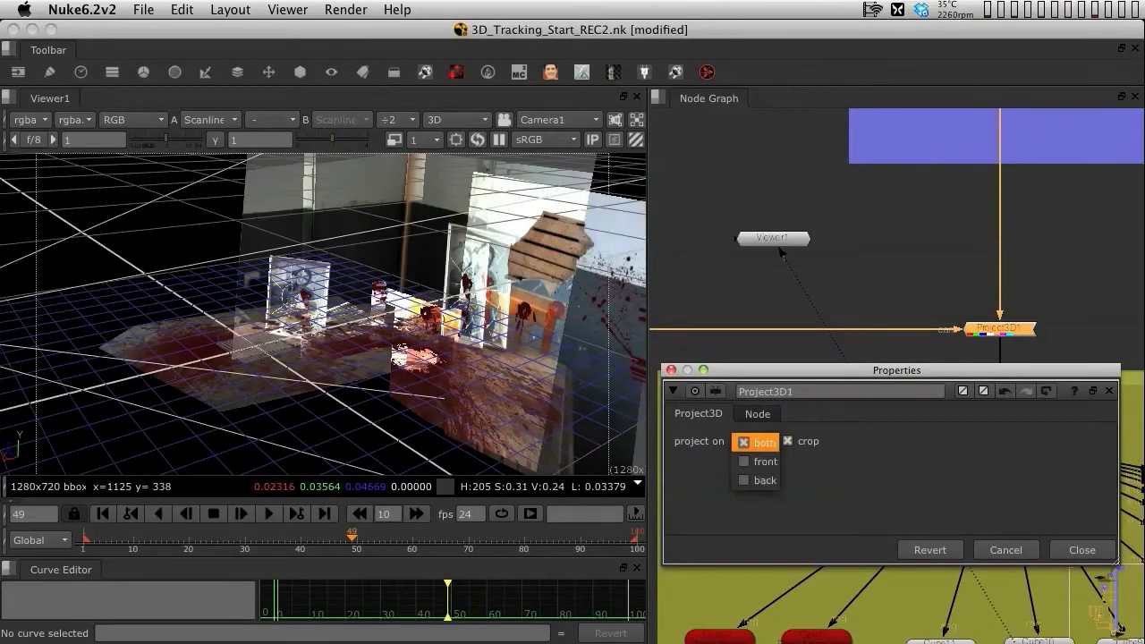
left_click(744, 480)
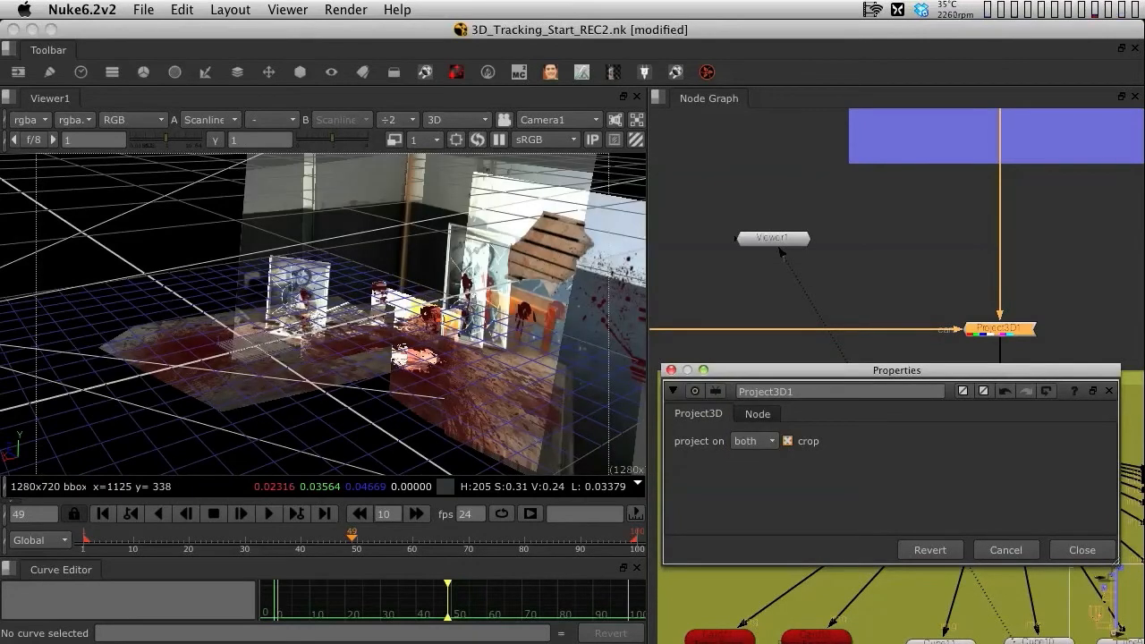
left_click(787, 440)
type("s")
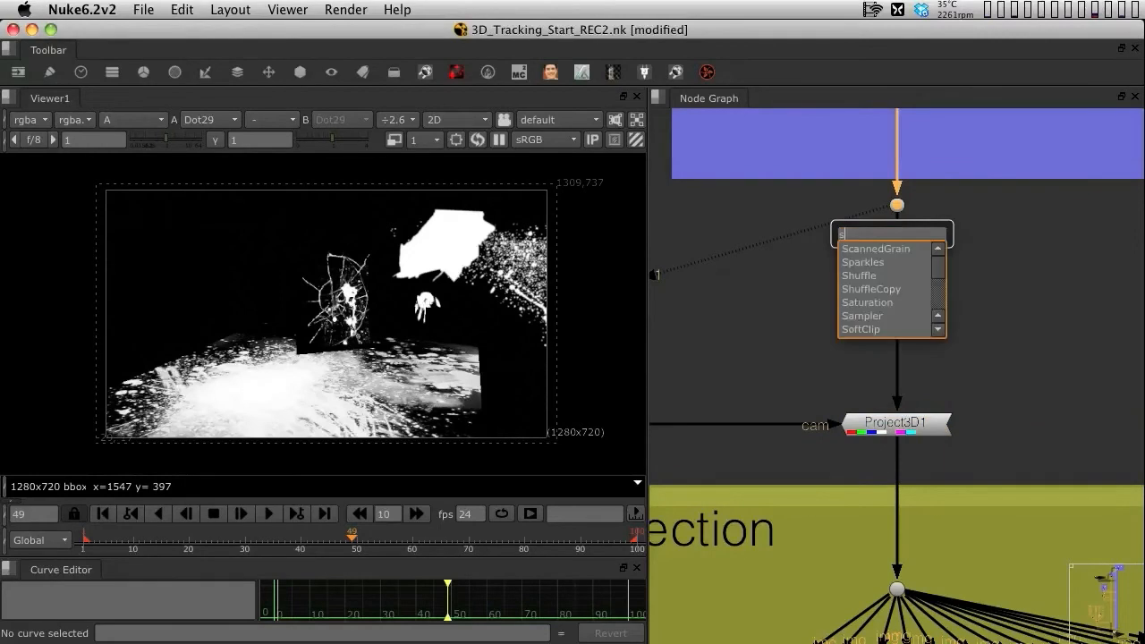
Insert a Shuffle node ahead of Project3D1 and adjust its channel matrix
left_click(859, 276)
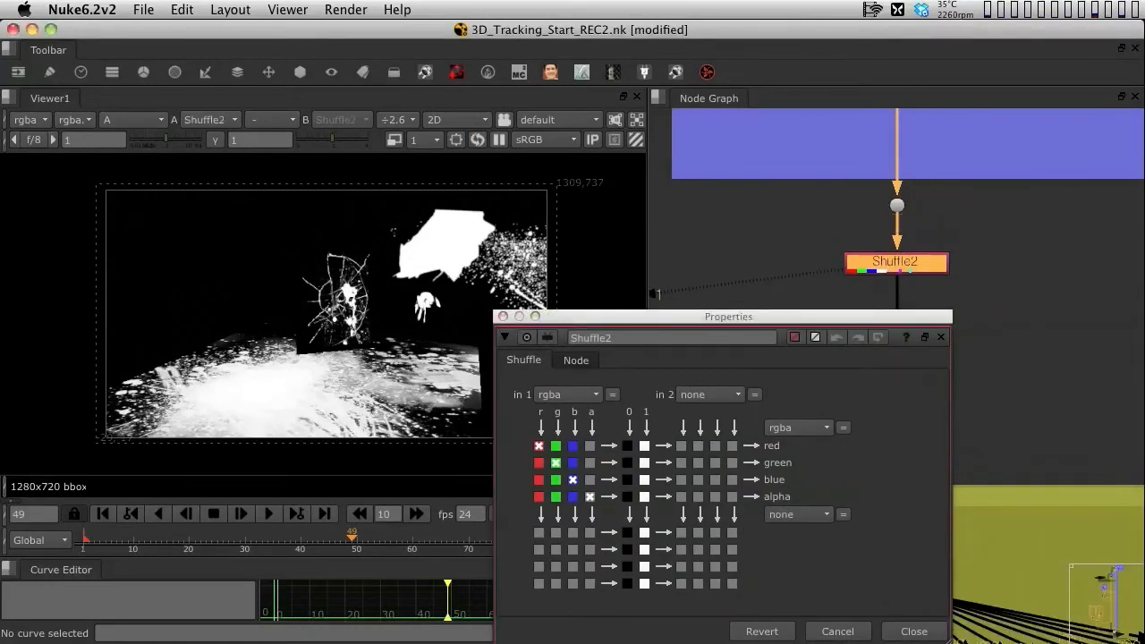
left_click_drag(729, 315, 798, 297)
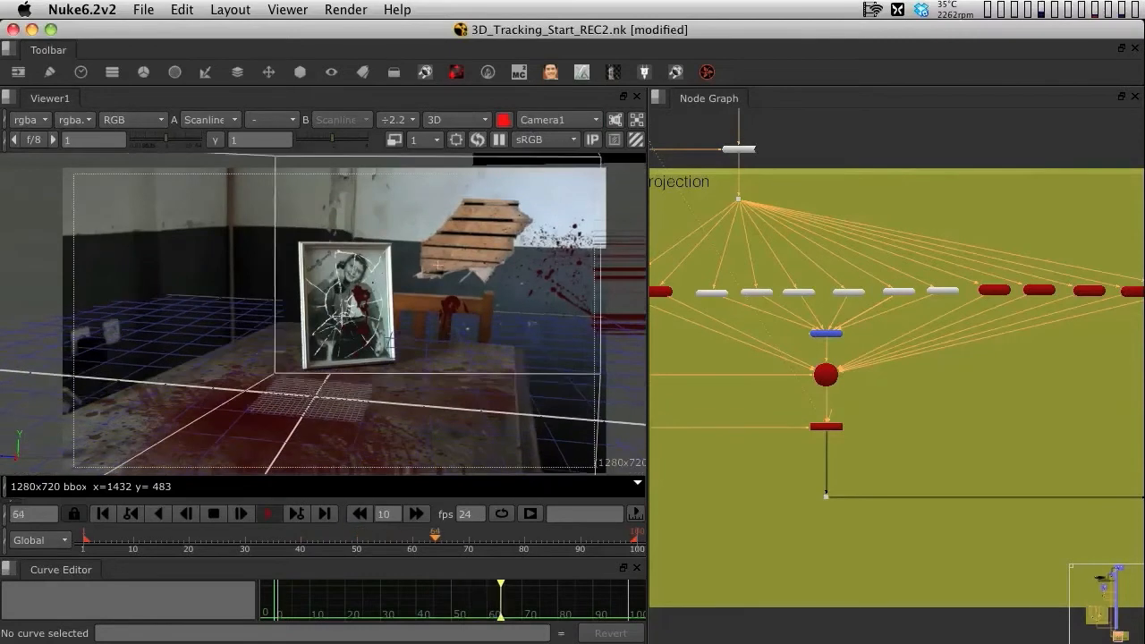
left_click(268, 512)
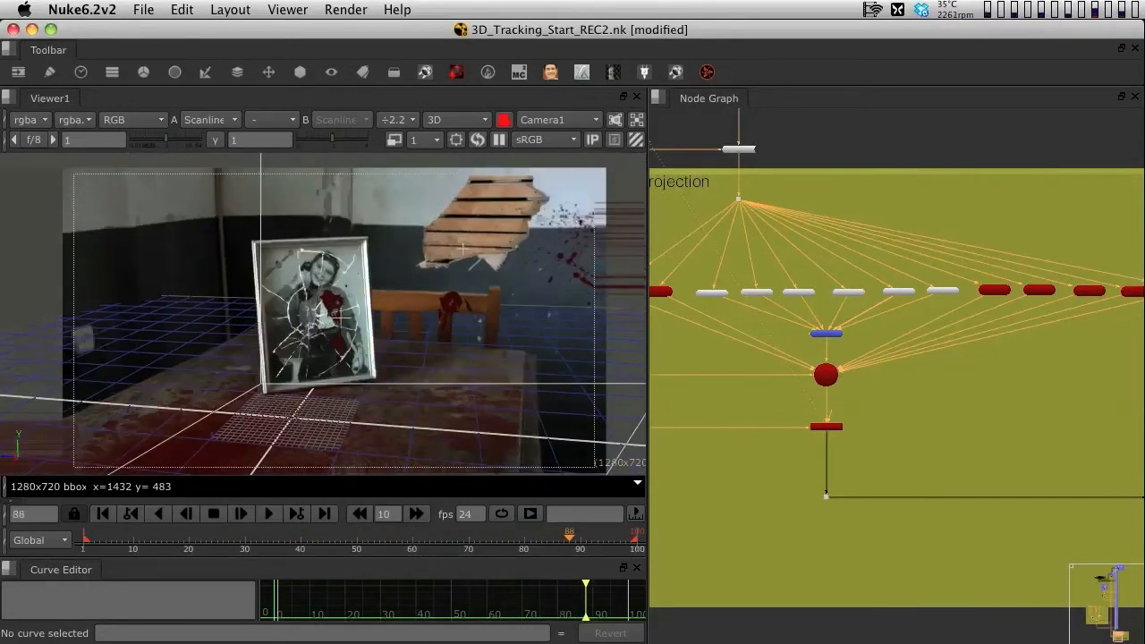
left_click(269, 511)
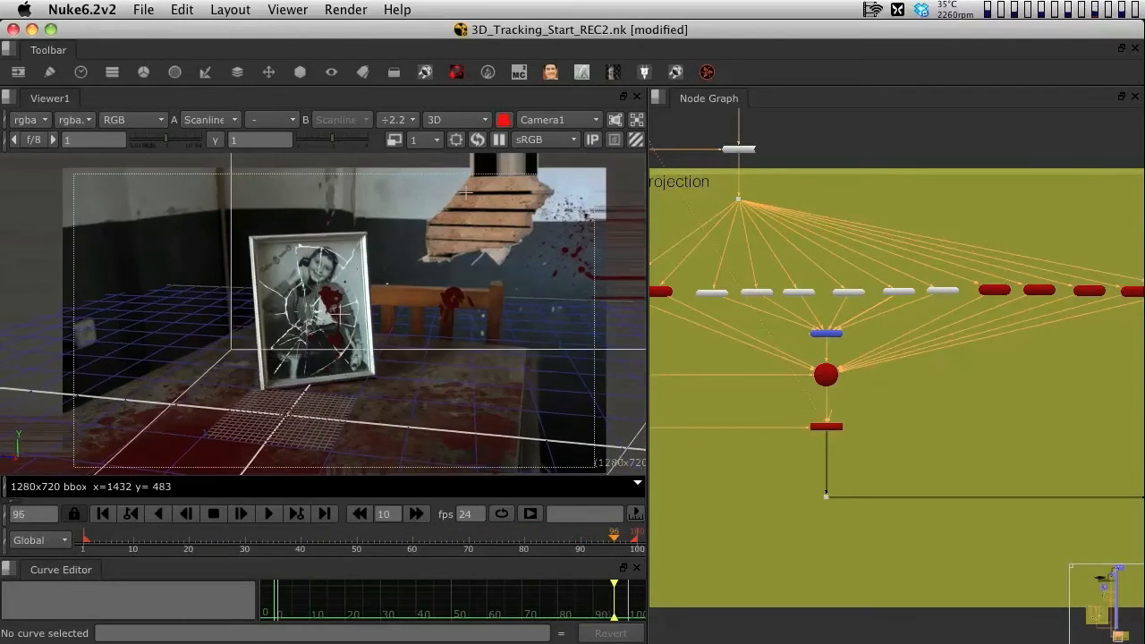
left_click(268, 511)
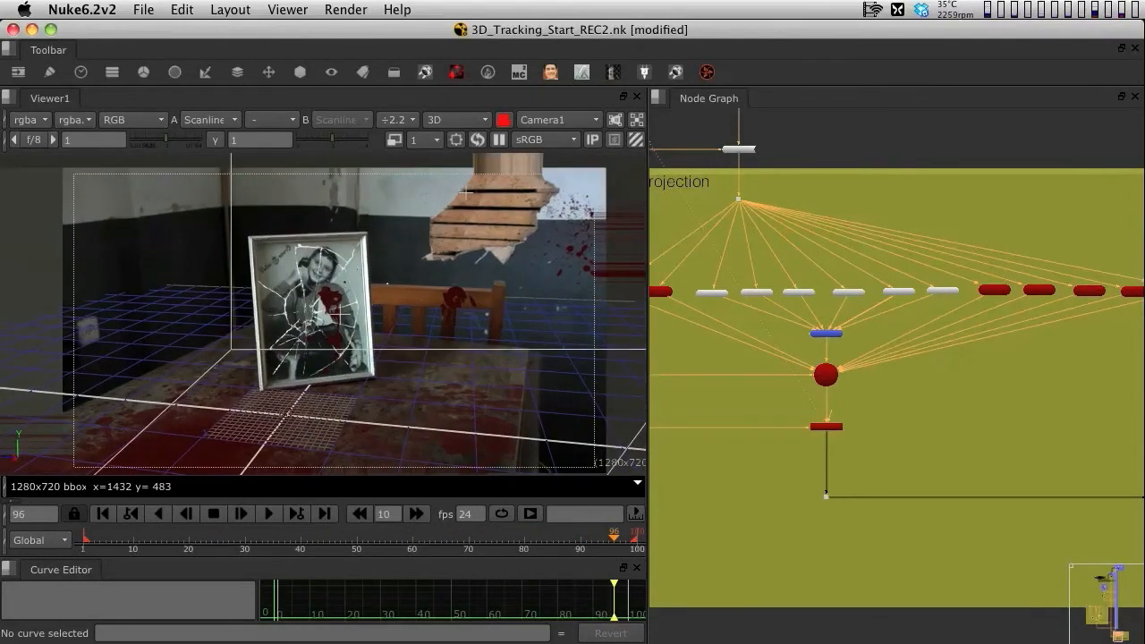
left_click(268, 512)
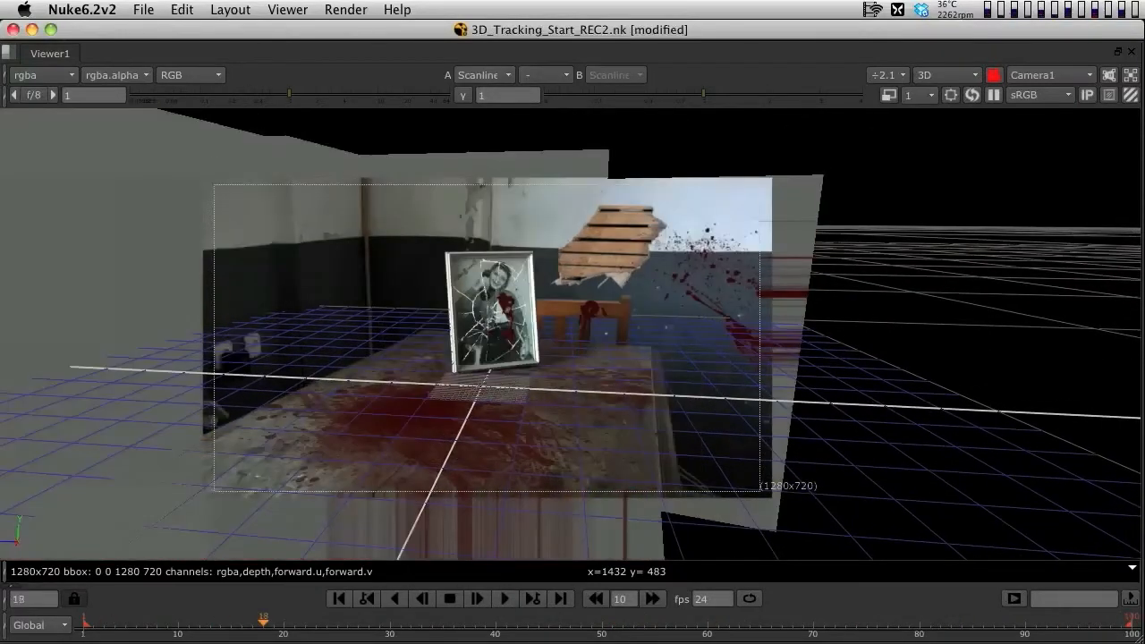
Scrub the timeline to later frames to check the lit room projection
left_click(505, 598)
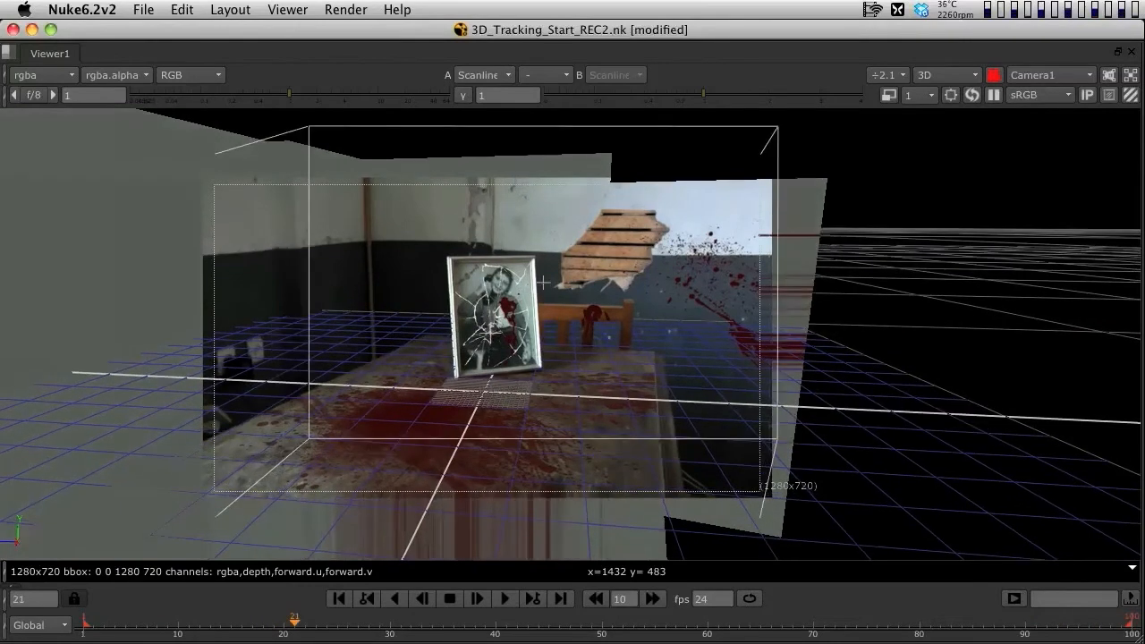
left_click(504, 597)
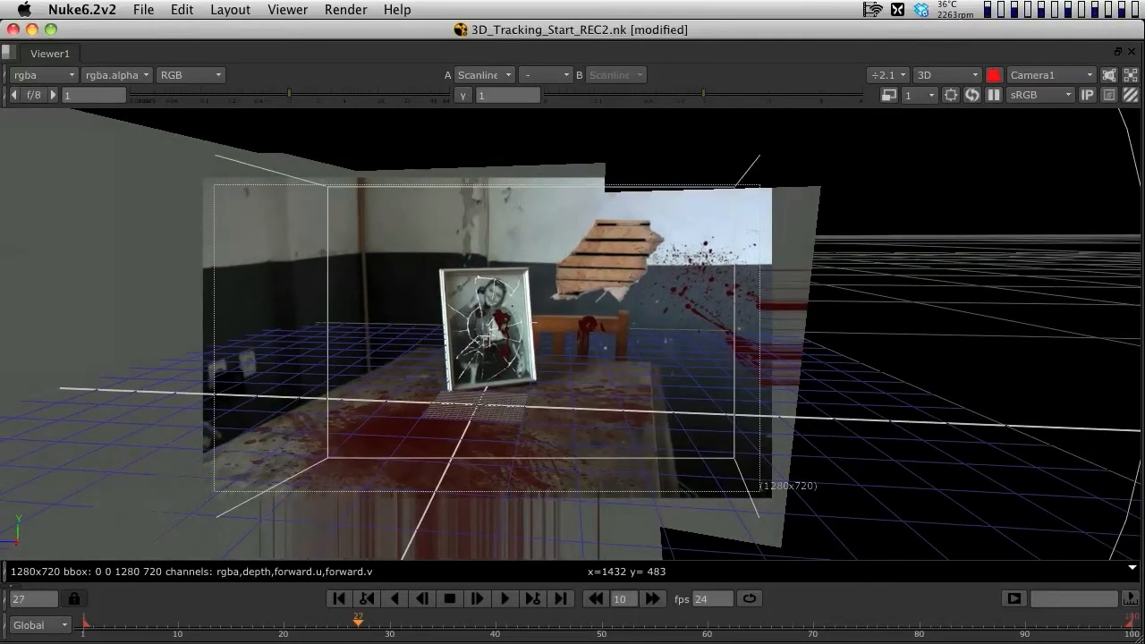
left_click(477, 598)
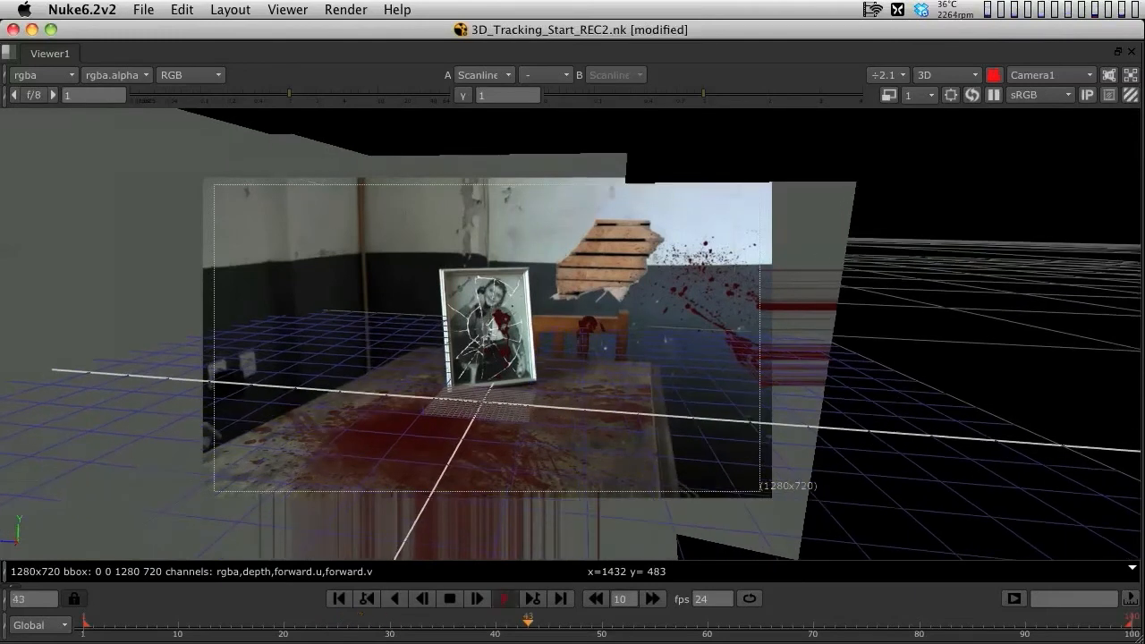
left_click(478, 598)
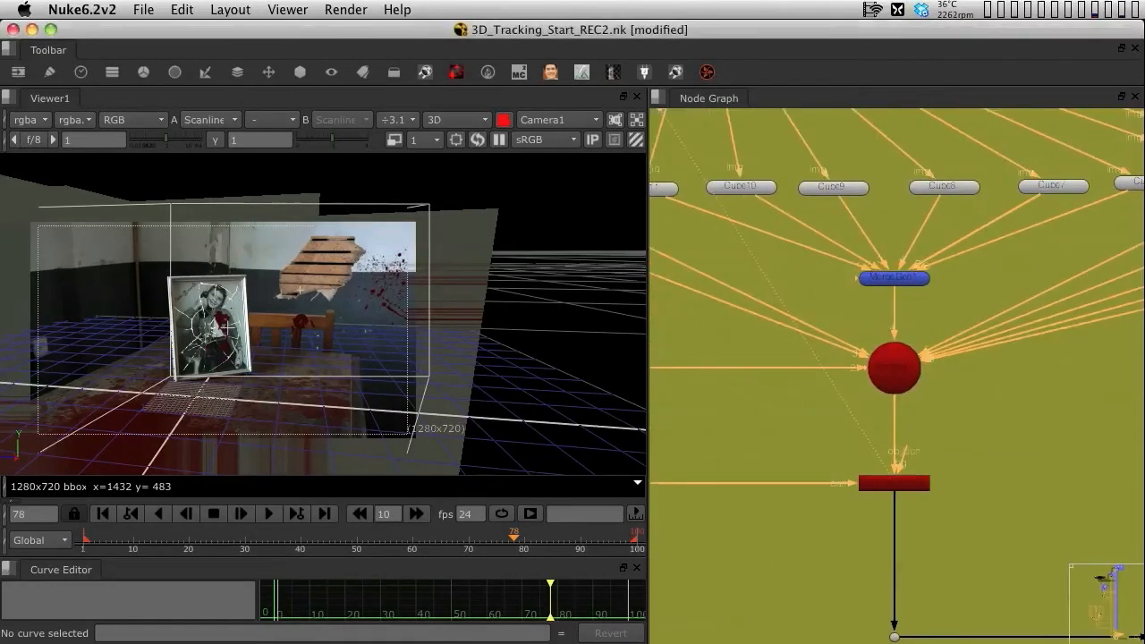
Open the toolbar's 3D node list to reach the light types
left_click(301, 72)
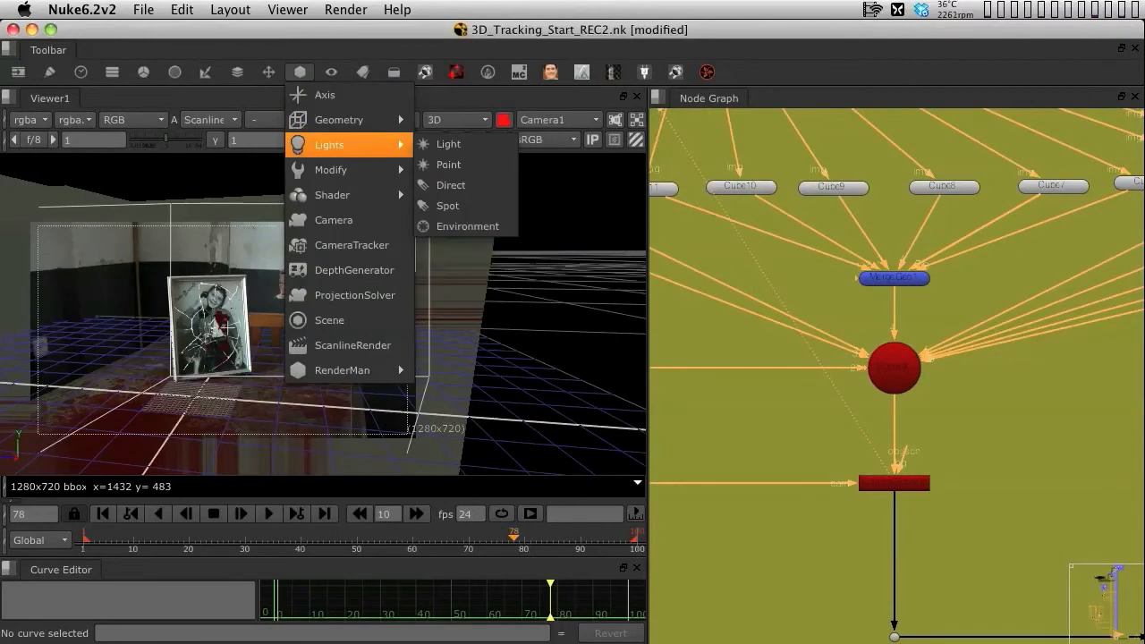
mouse_move(447, 205)
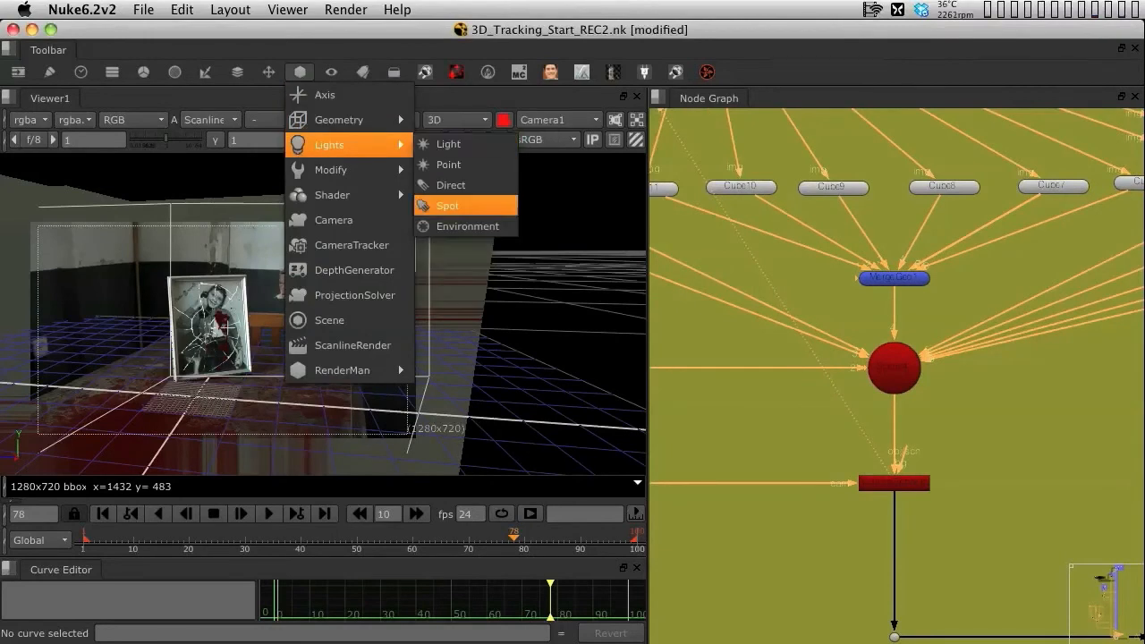
Create a Spot light, Spotlight1, with its settings open
left_click(448, 206)
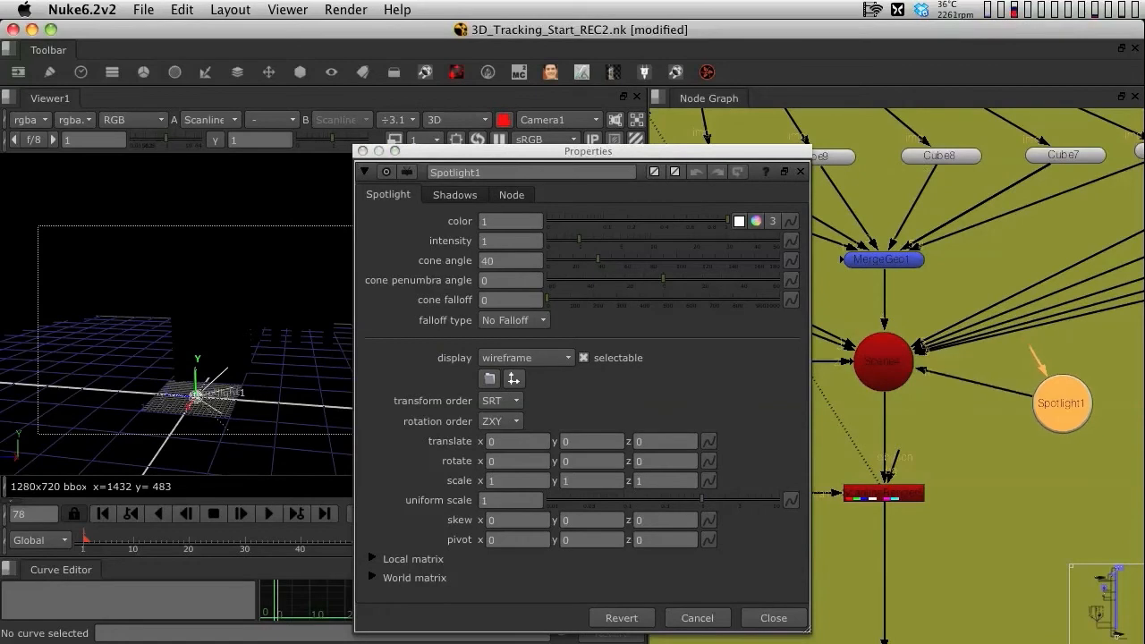
Move Spotlight1 up into the room beside the camera and nudge it toward the framed pictures
left_click_drag(588, 150, 605, 154)
type("1.38")
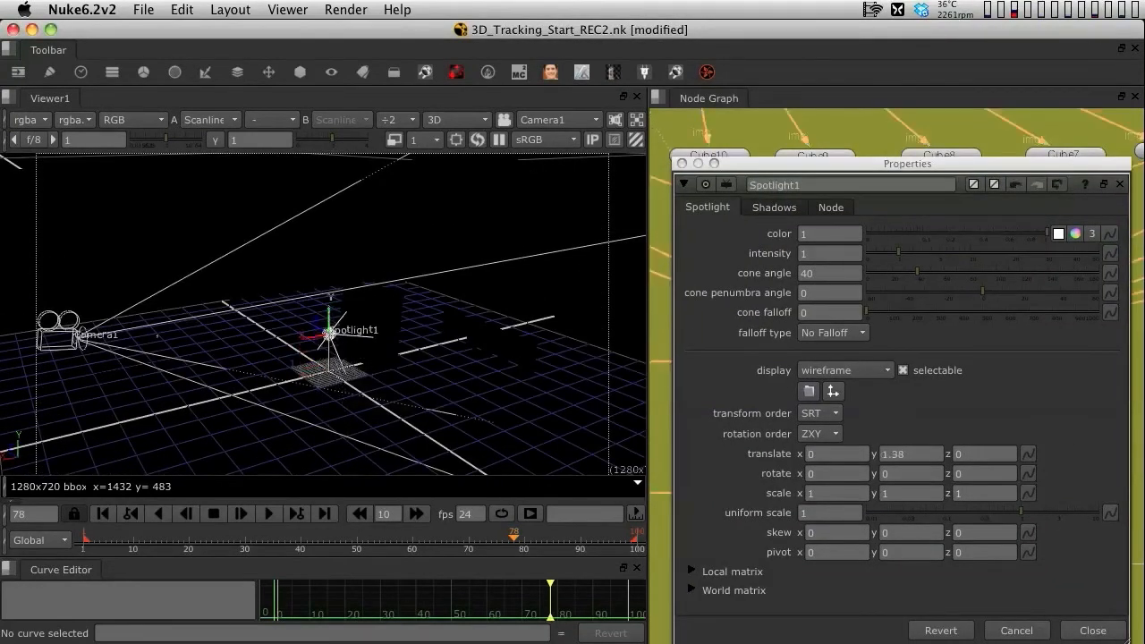
left_click_drag(331, 329, 290, 266)
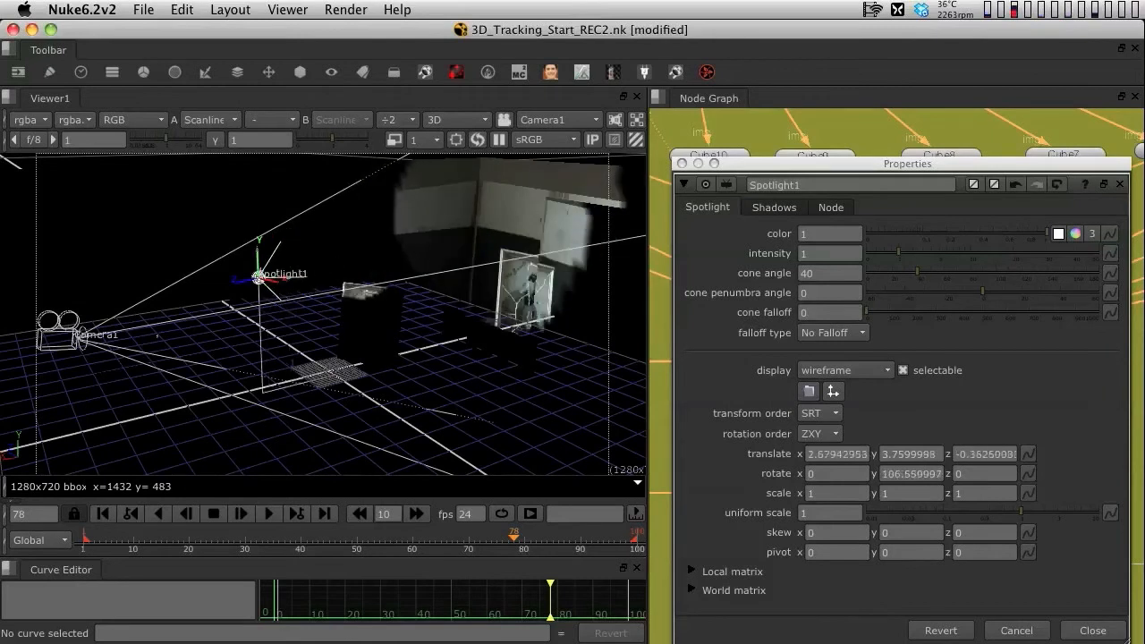
left_click_drag(260, 272, 195, 288)
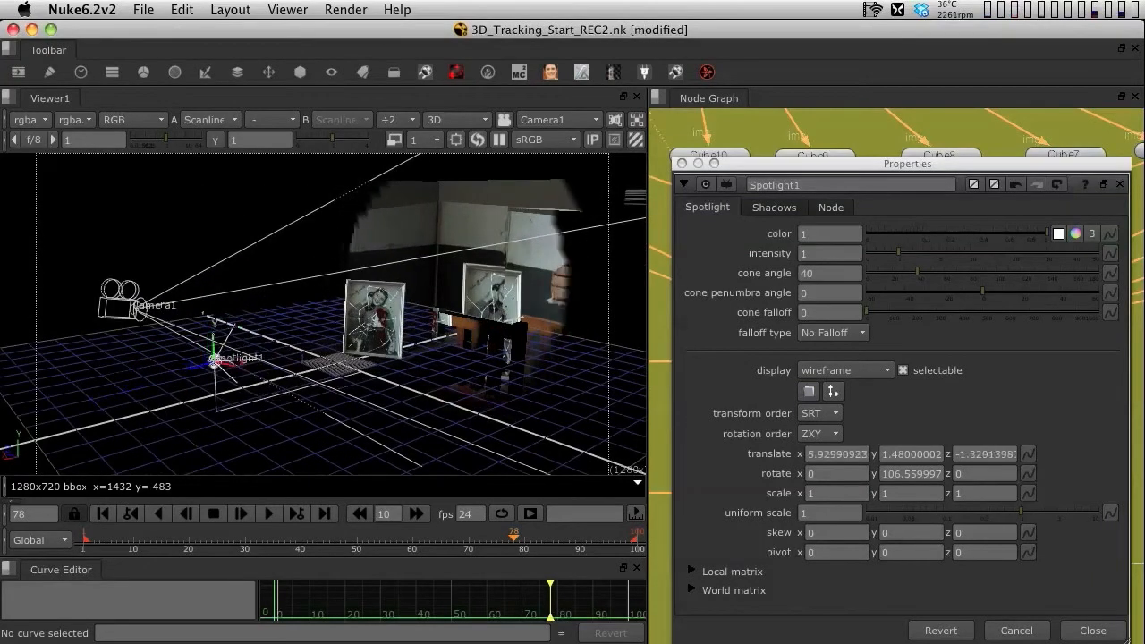
left_click_drag(211, 358, 159, 376)
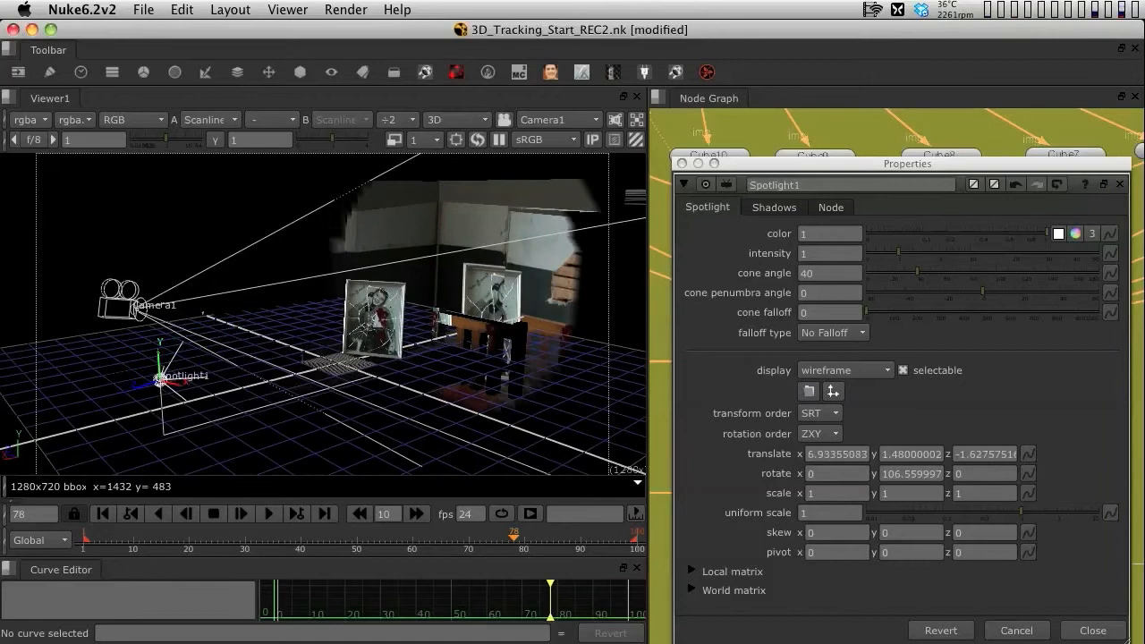
left_click_drag(161, 376, 218, 357)
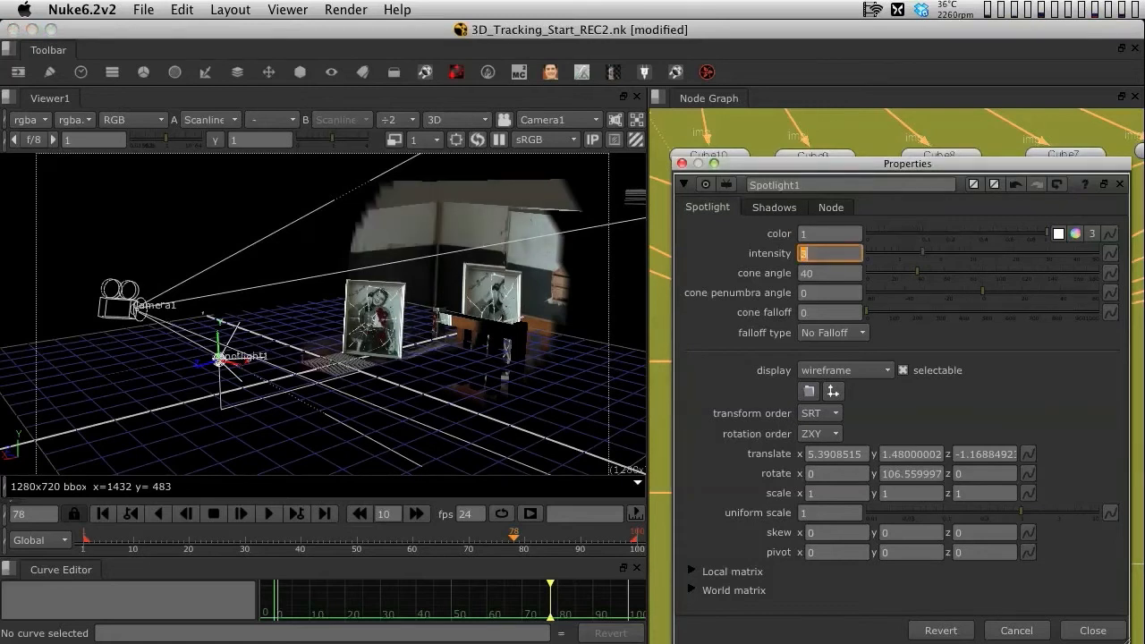
Set Spotlight1 intensity 20, cone penumbra angle 8 and cone falloff 90
type("12")
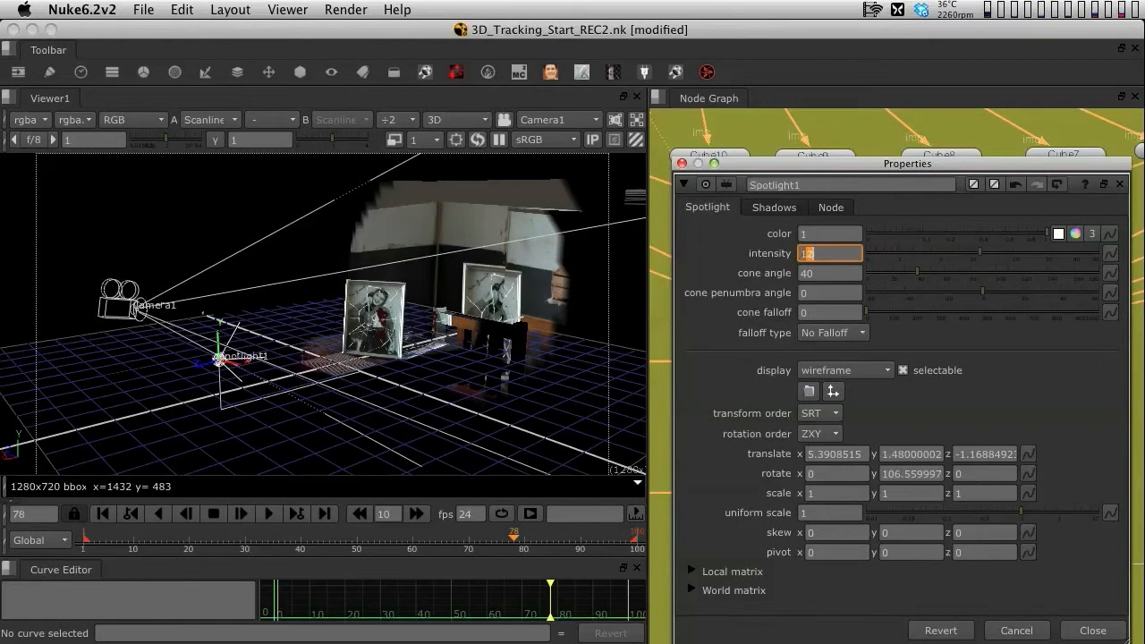
type("28")
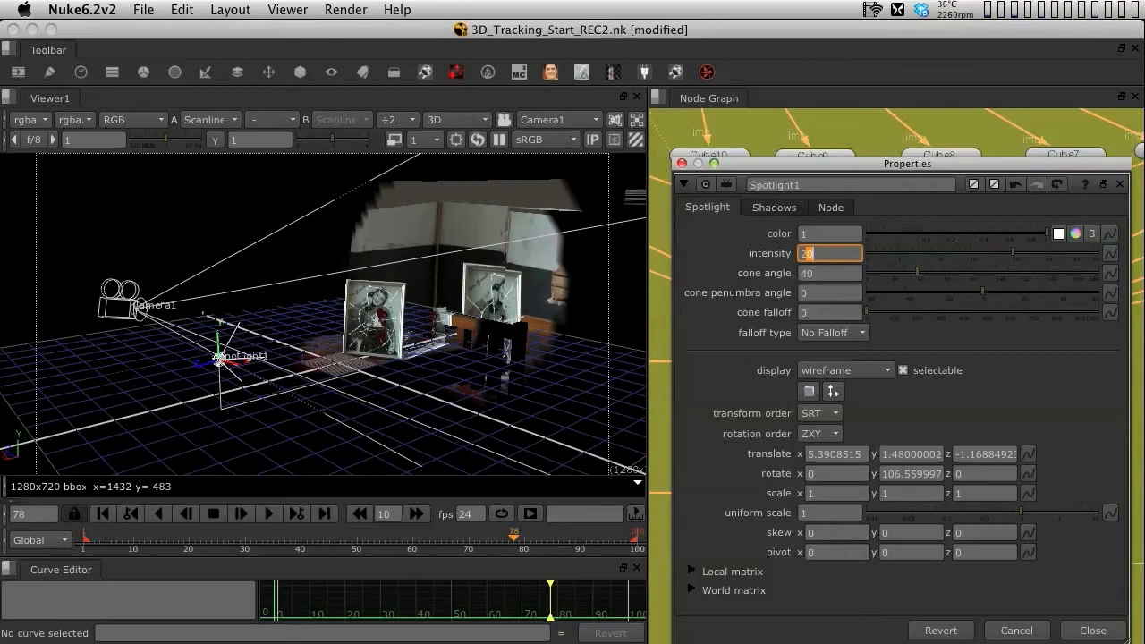
left_click(830, 272)
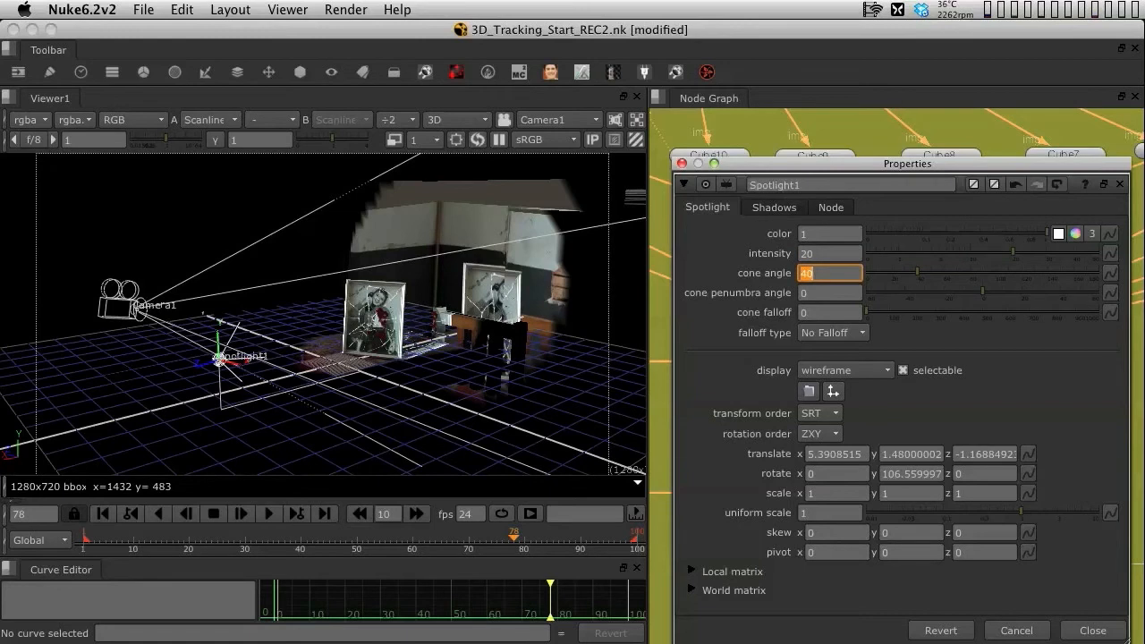
left_click(830, 294)
type("8")
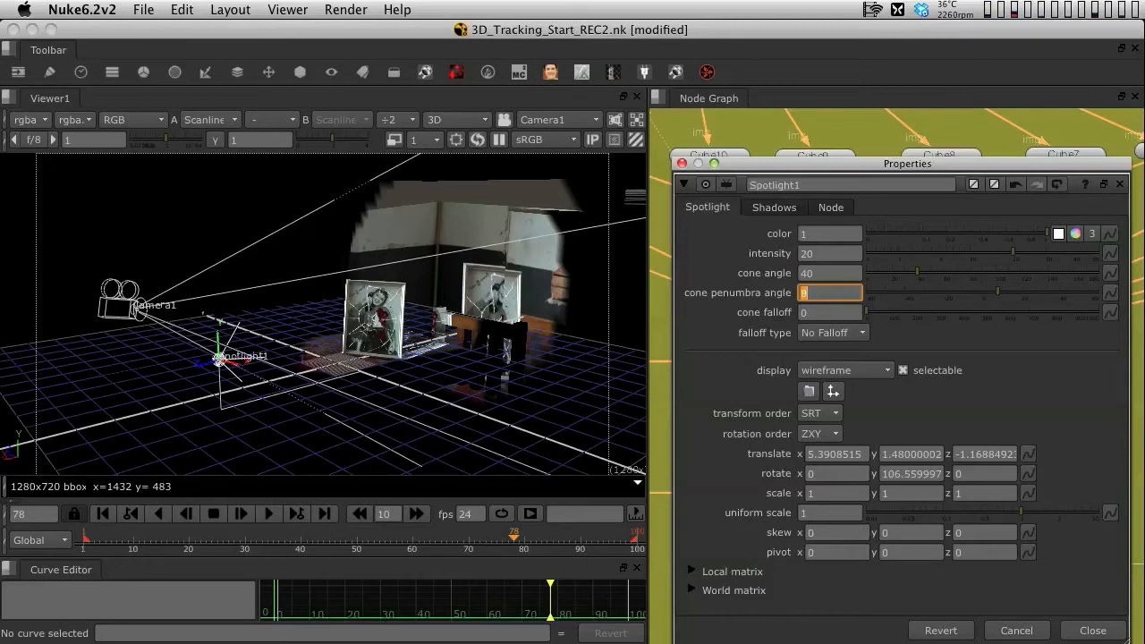
left_click(830, 311)
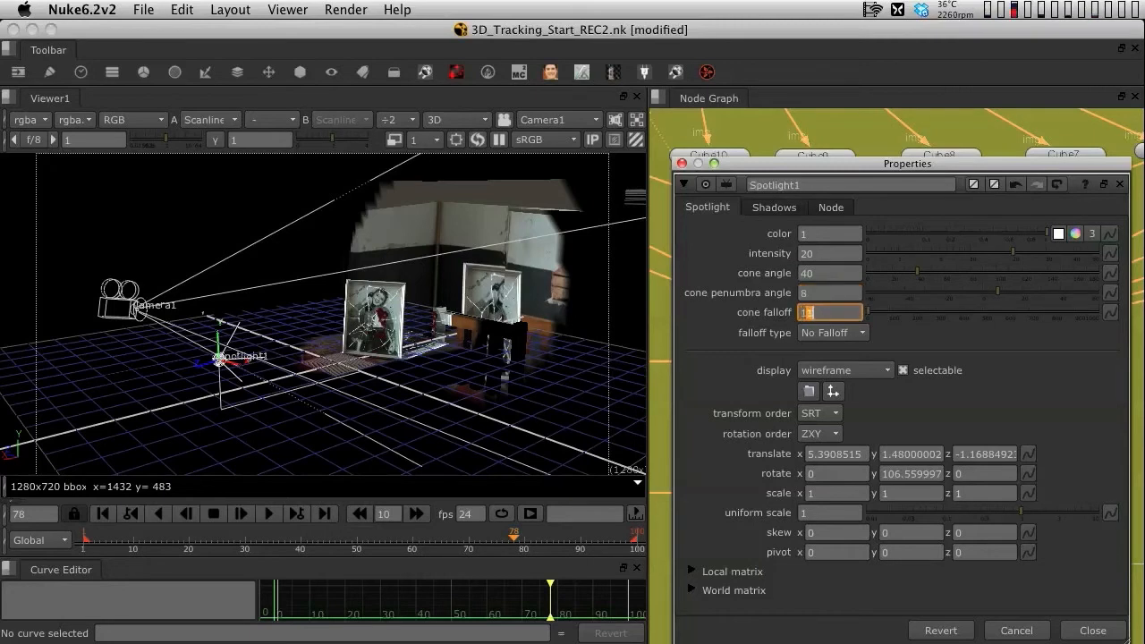
type("2")
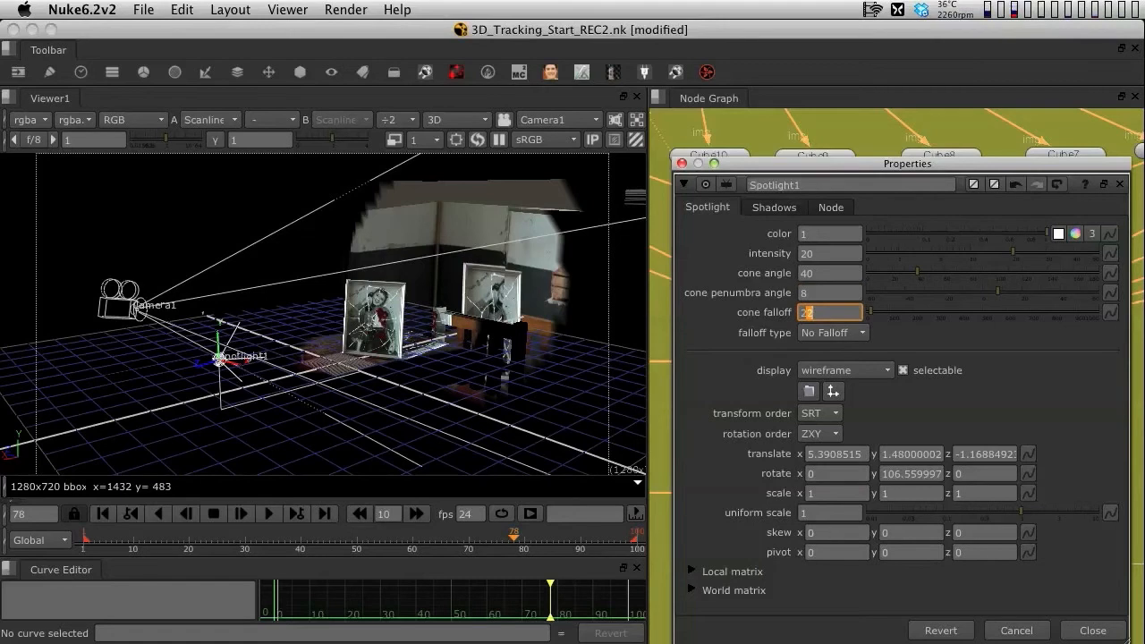
type("105")
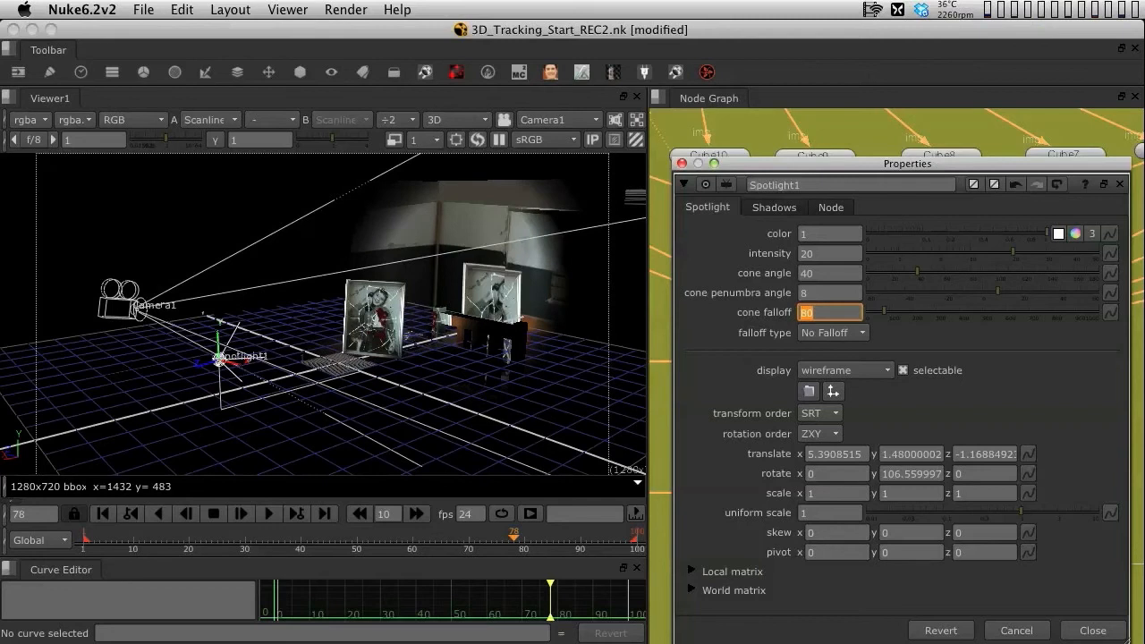
type("90")
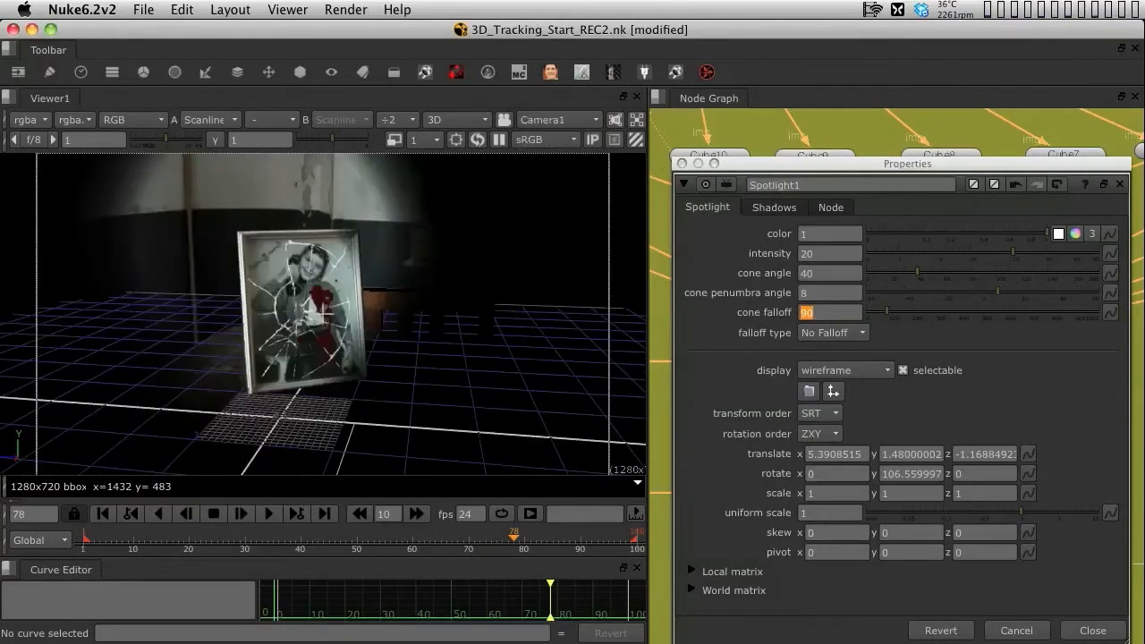
Close the Spotlight1 panel and maximize the Node Graph showing Scene feeding ScanlineRender
left_click(1091, 630)
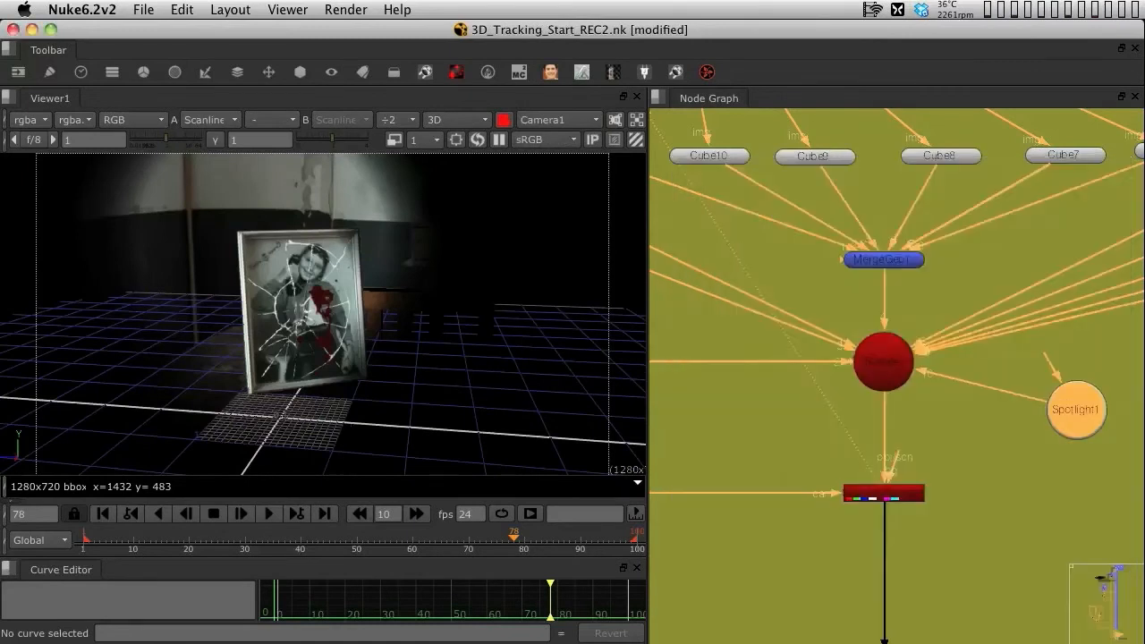
left_click(456, 119)
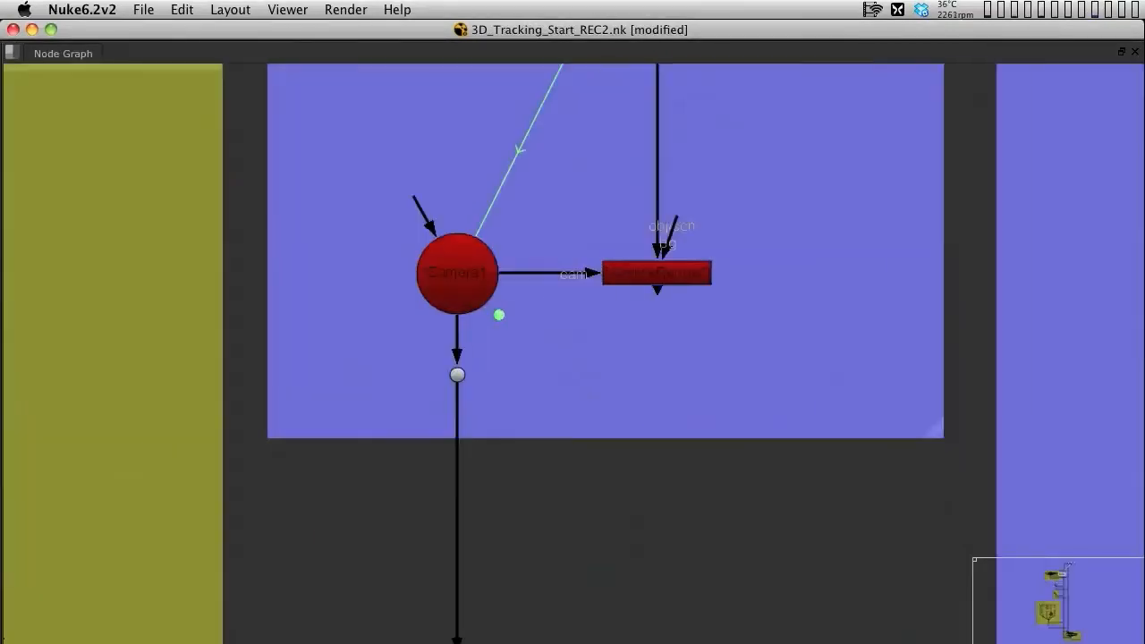
Expression-link Spotlight1's translate and rotate to Camera1 from the Camera1 properties
double_click(456, 272)
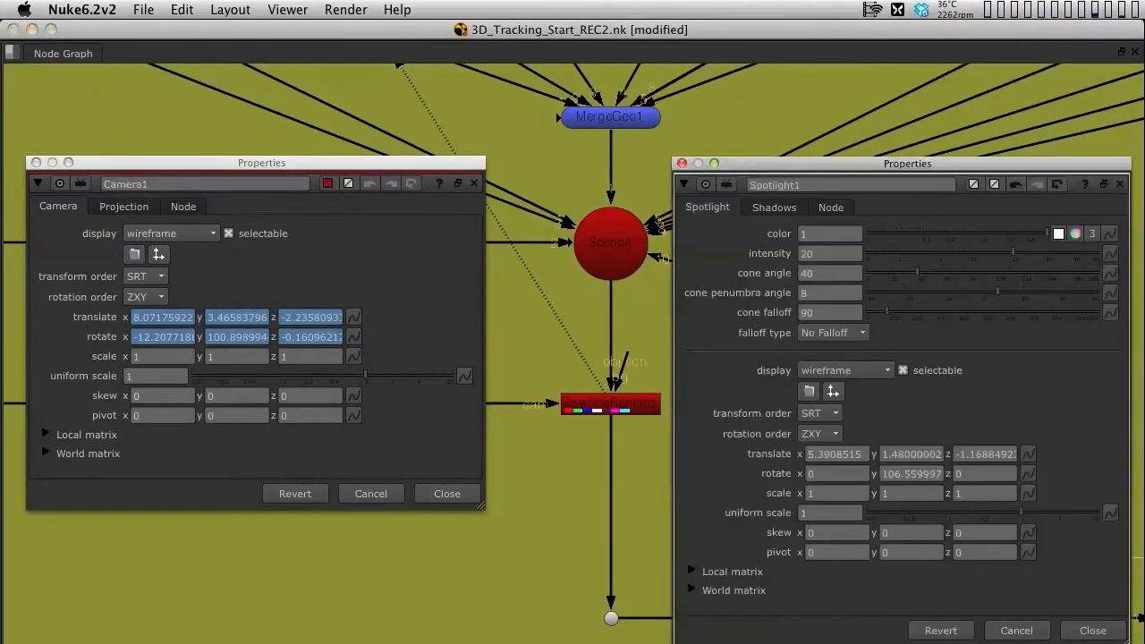
left_click_drag(907, 163, 821, 107)
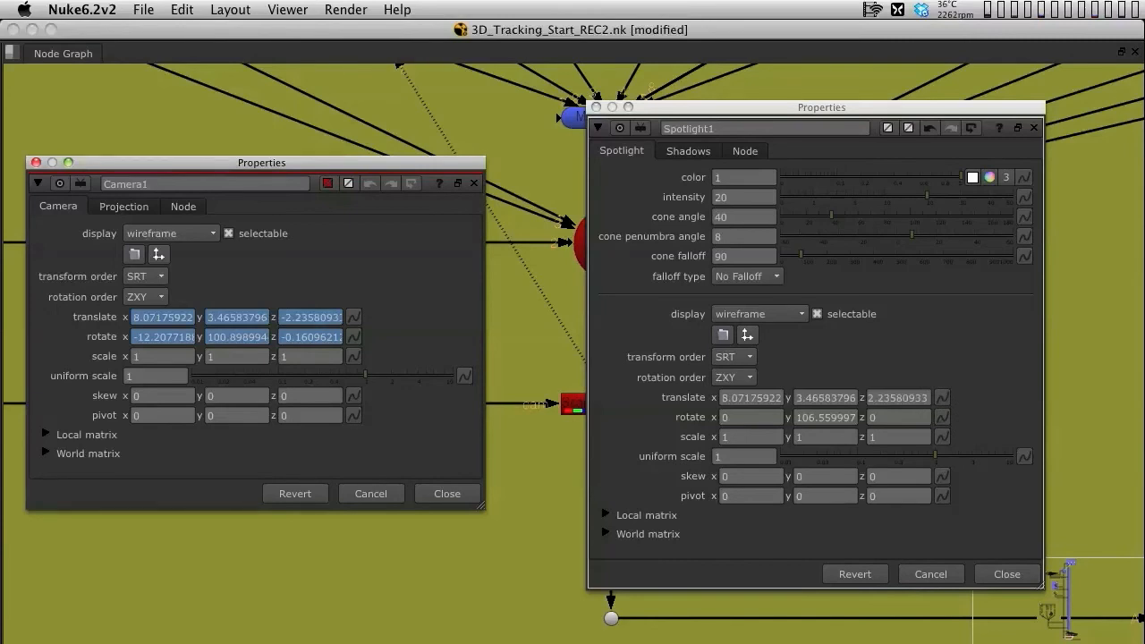
mouse_move(354, 336)
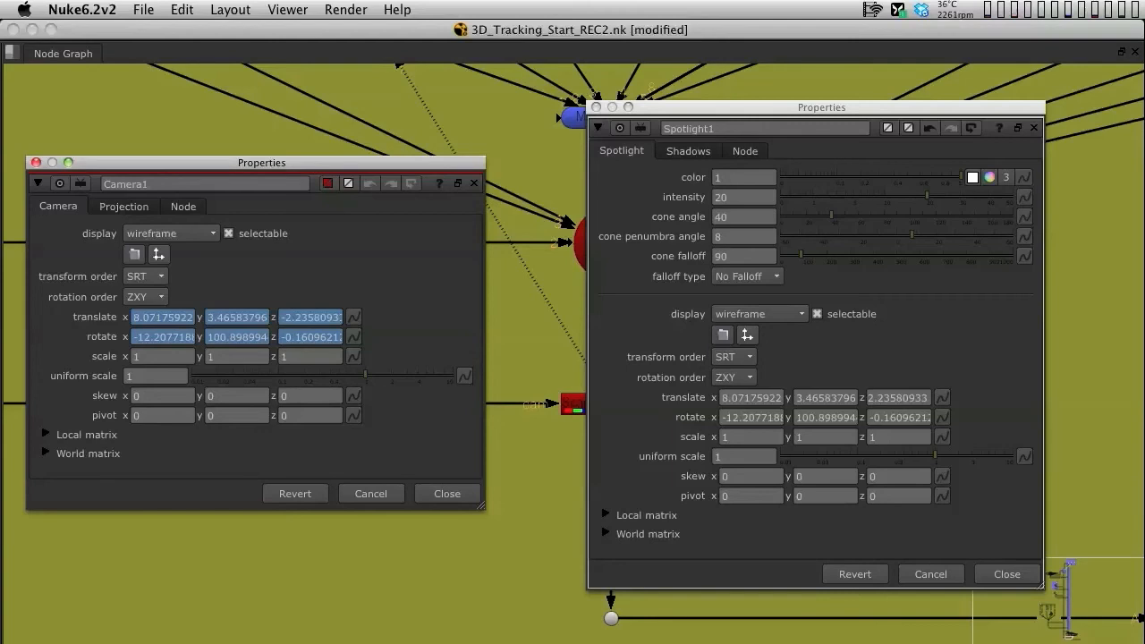
mouse_move(354, 317)
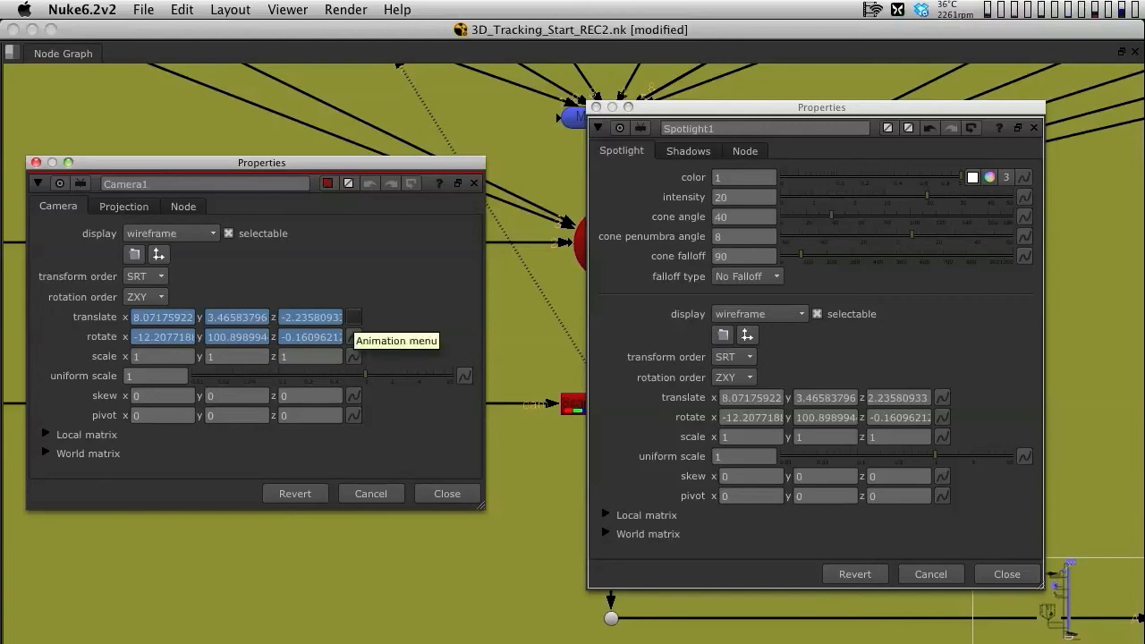
mouse_move(751, 397)
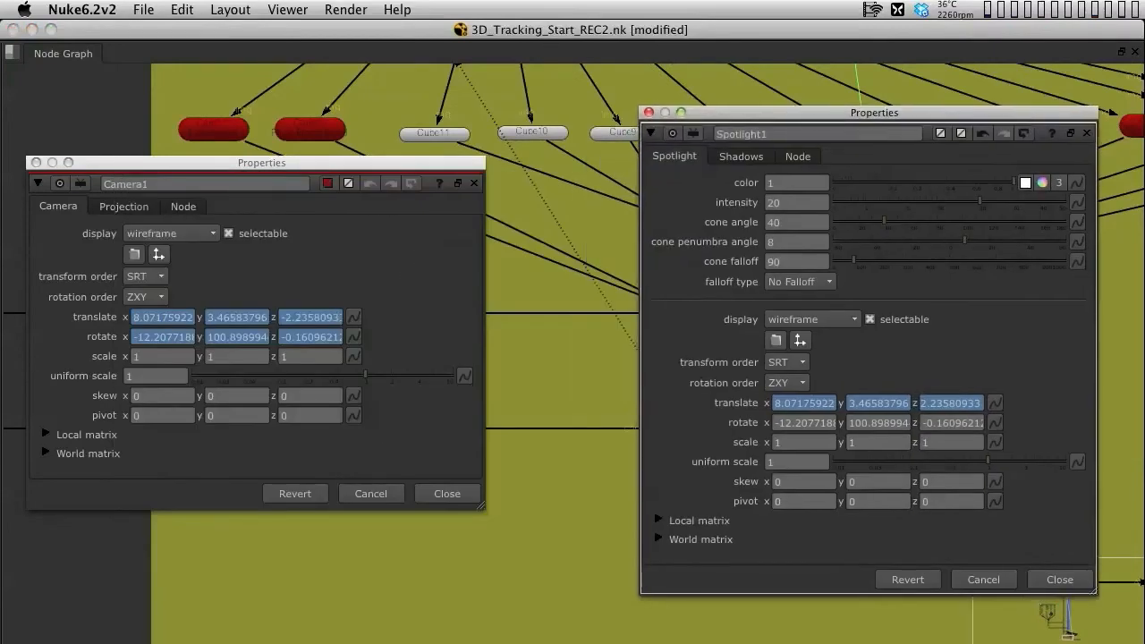
left_click_drag(873, 110, 816, 109)
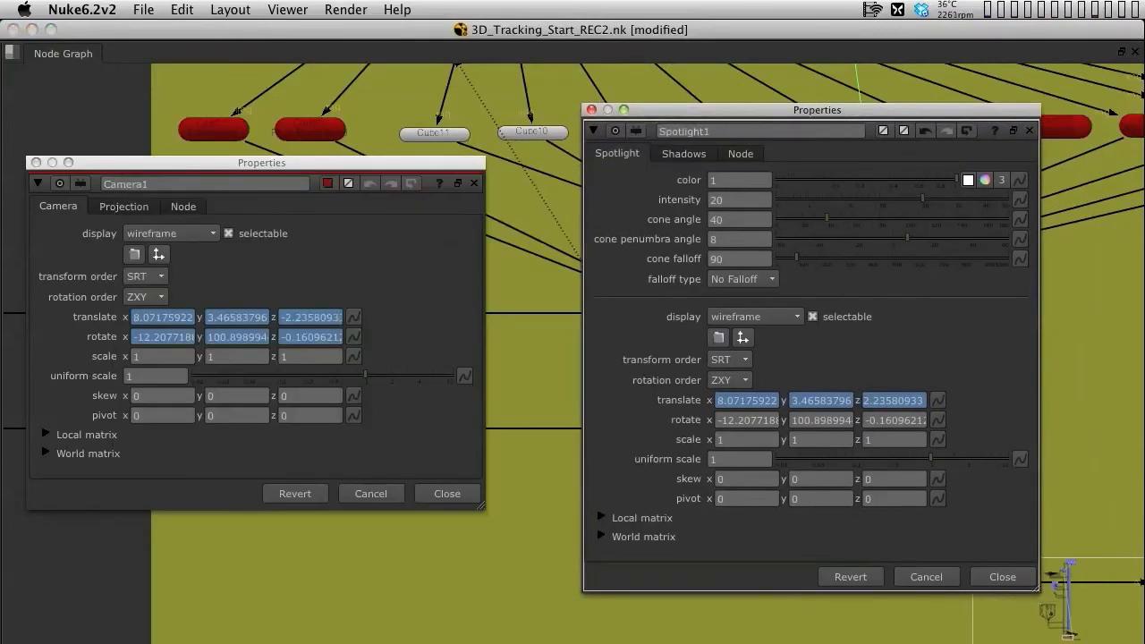
Close the Spotlight1 and Camera1 panels and create an Axis node connected to Spotlight1
left_click(1002, 576)
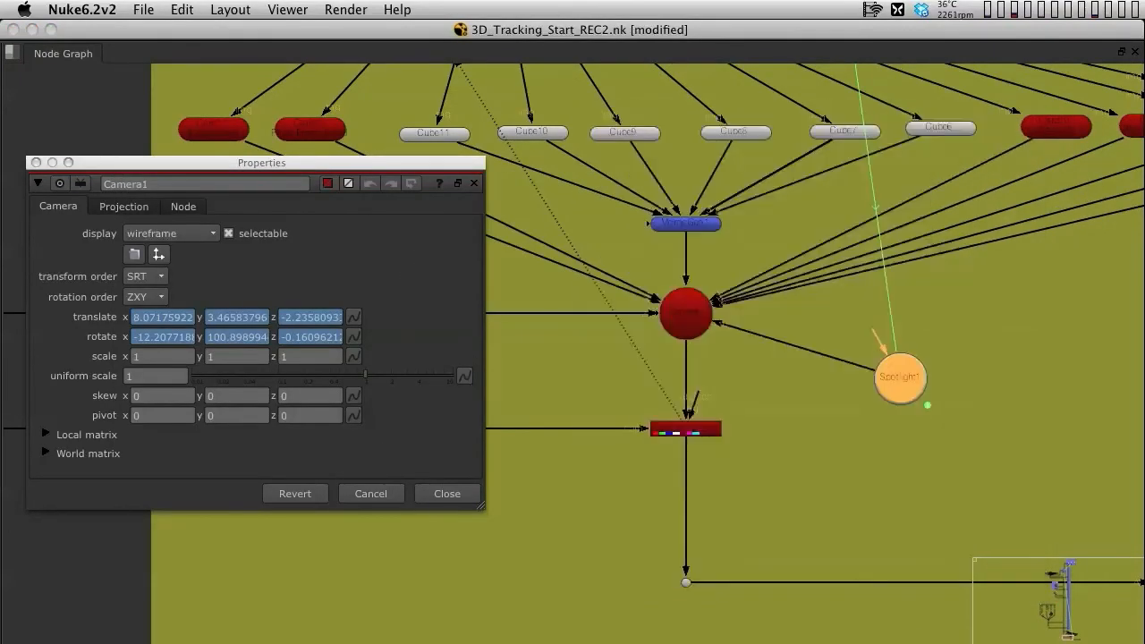
left_click(448, 494)
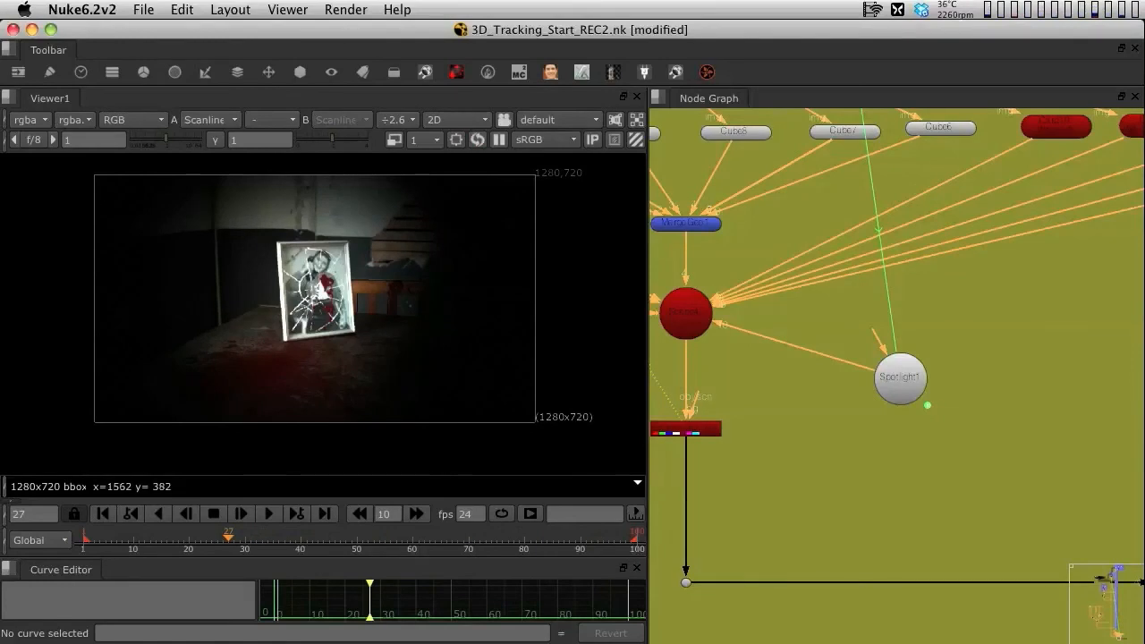
double_click(899, 377)
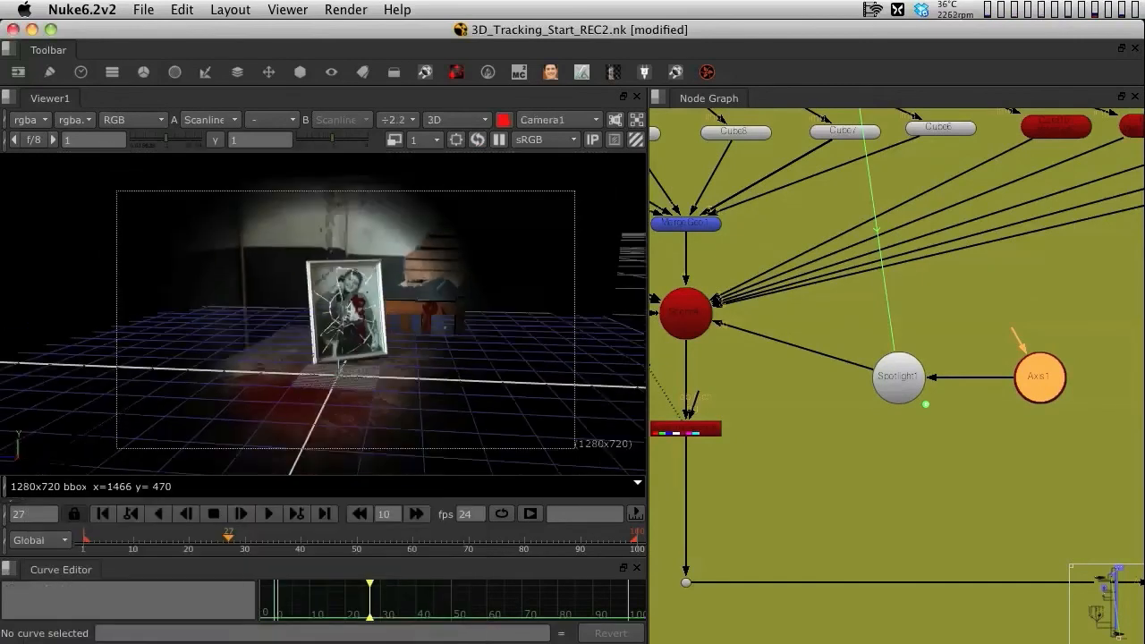
Select the Spotlight1 node and reopen its Properties panel
left_click(397, 118)
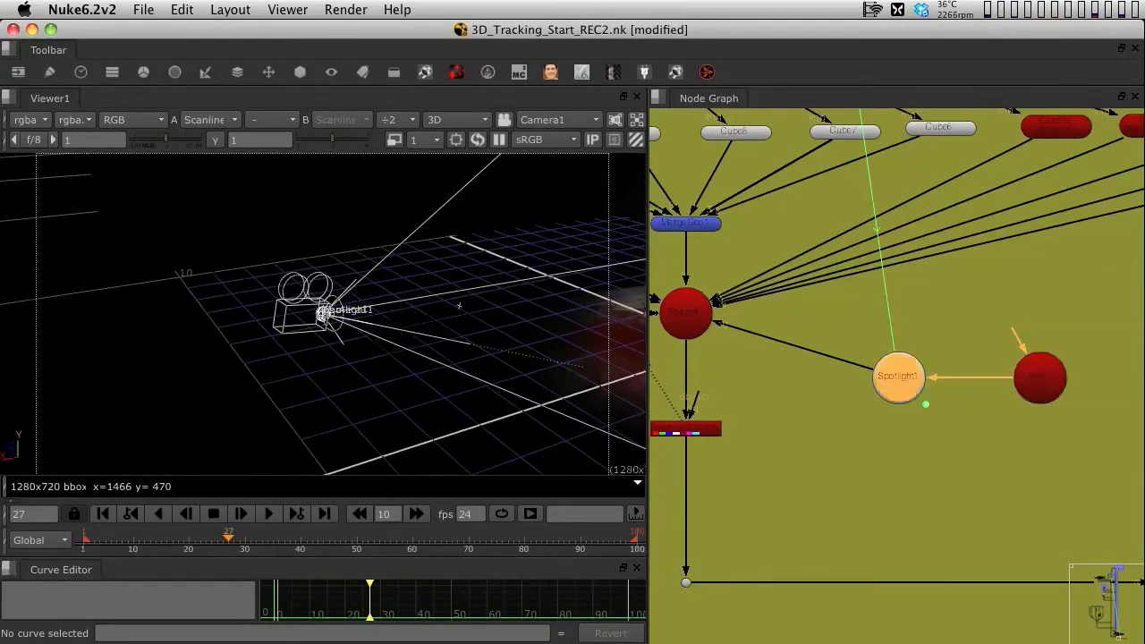
double_click(898, 375)
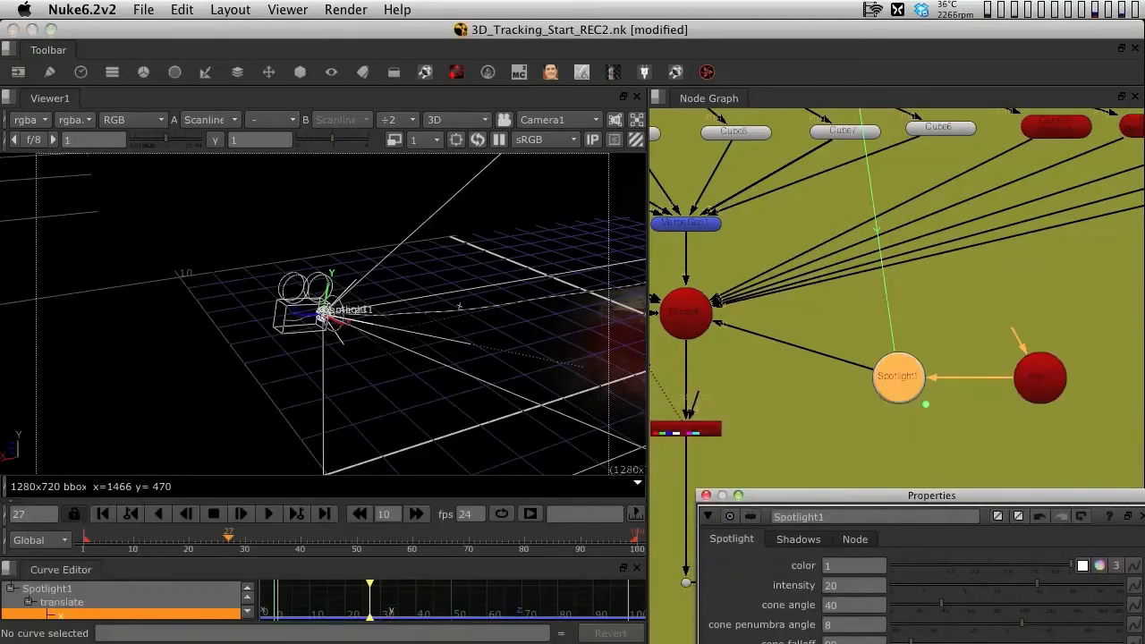